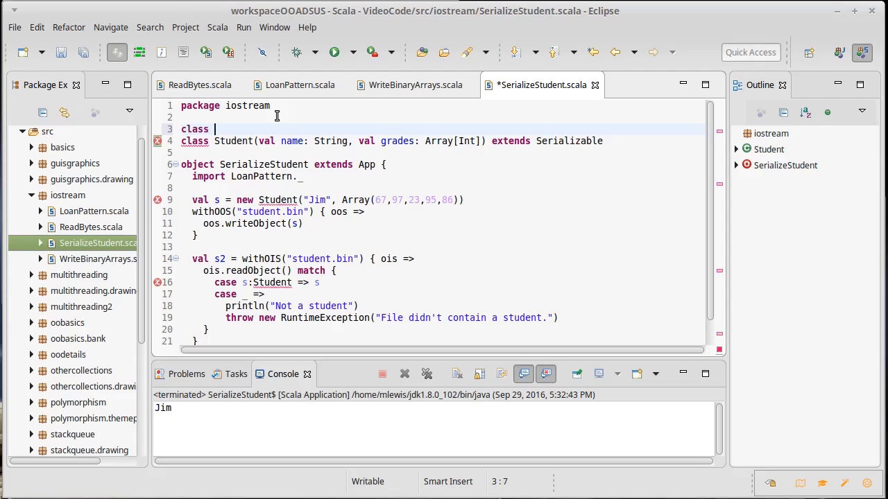
Define class OtherData(id: String, major: String) above the Student class
text(OtherData)
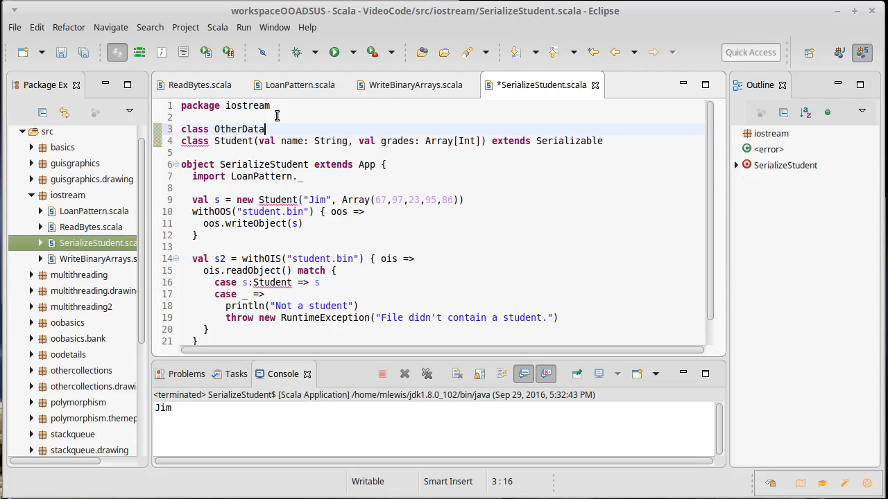
text(()
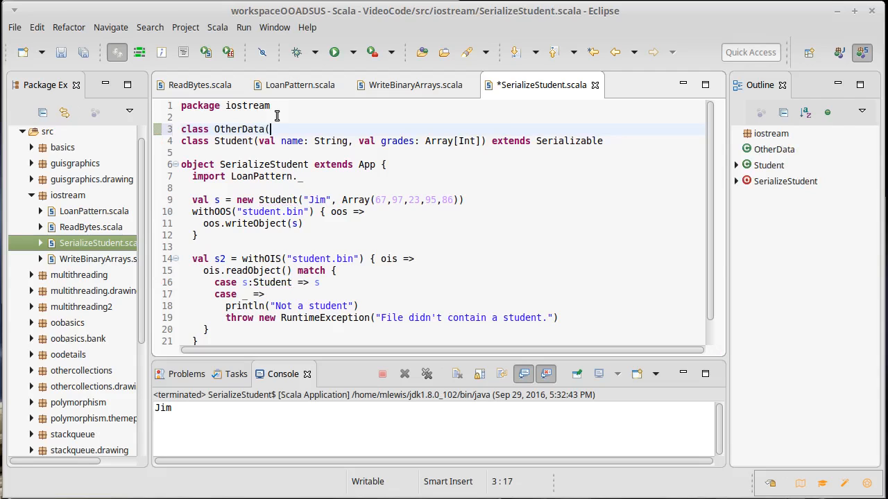
text(id:)
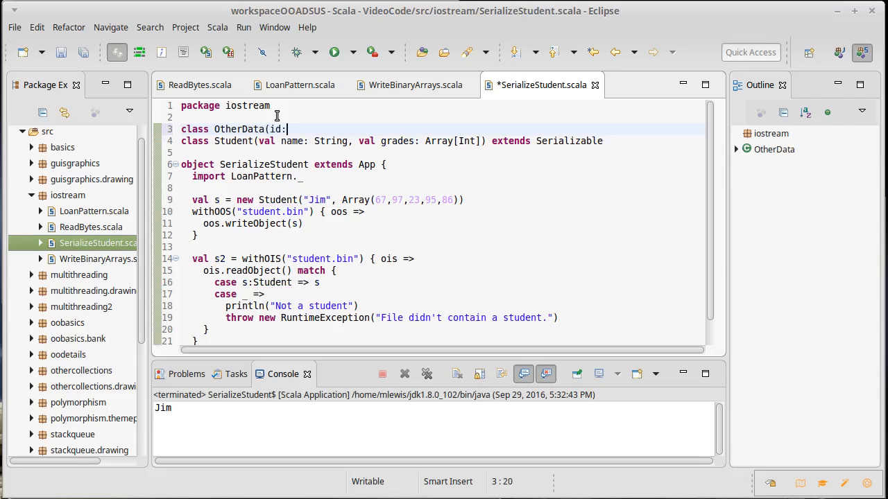
text(S)
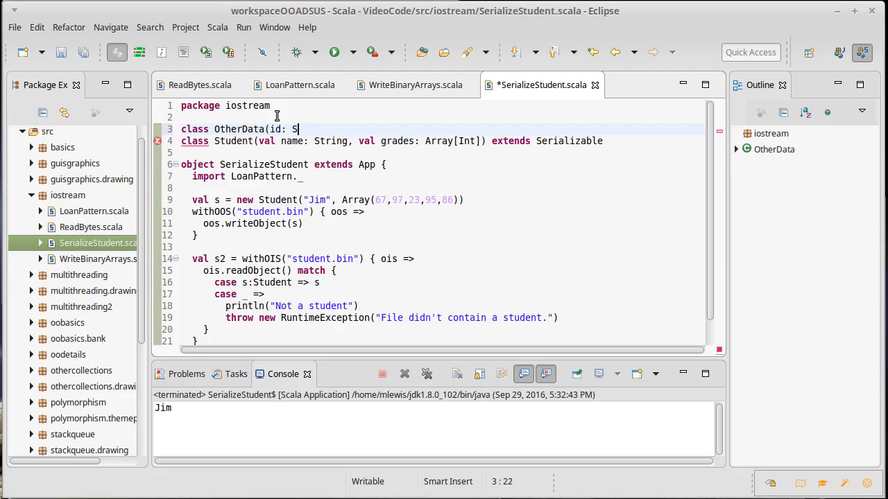
text(tring, m)
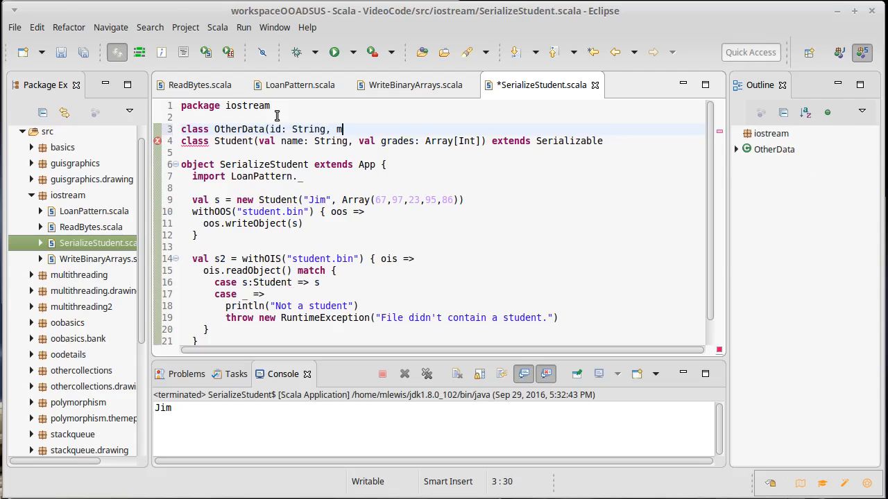
text(ajor: String))
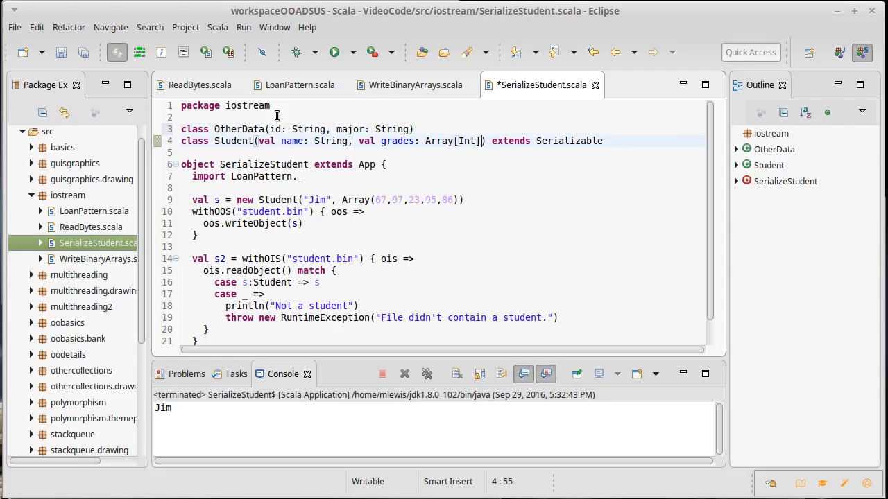
Add od: OtherData to Student's parameters and start the Jim student construction with its grades array
text(, od:)
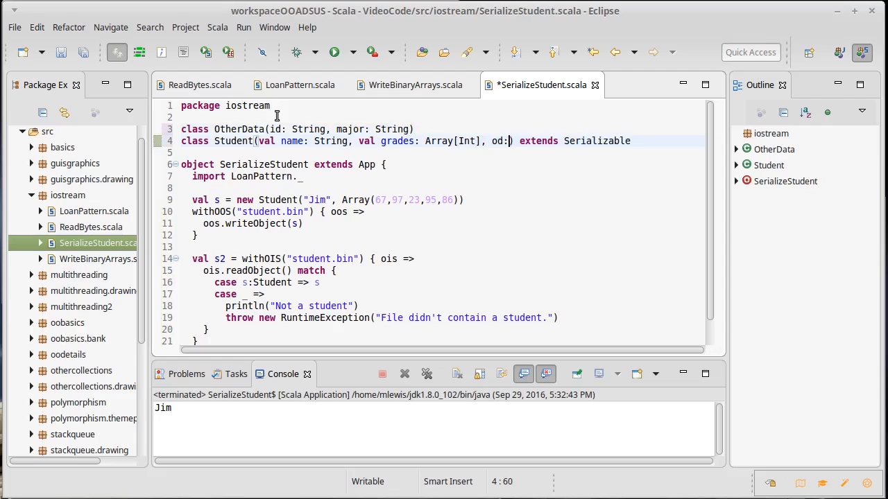
text(OtherData))
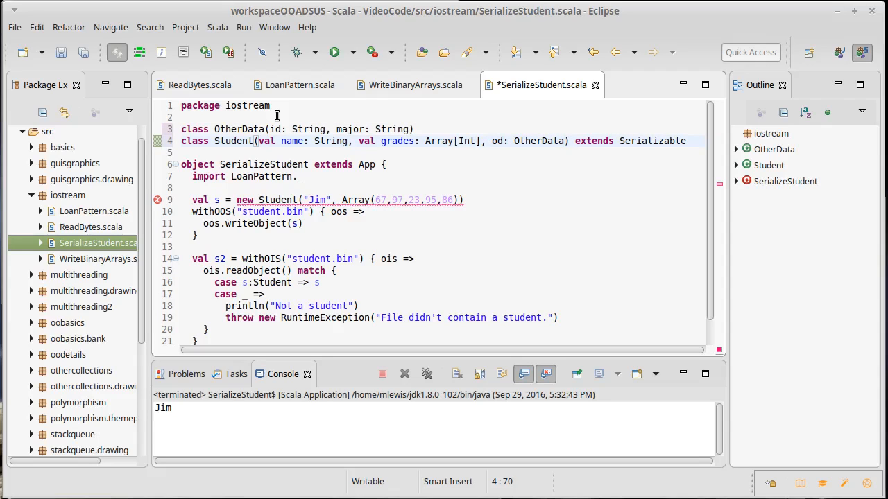
mouse_move(391, 129)
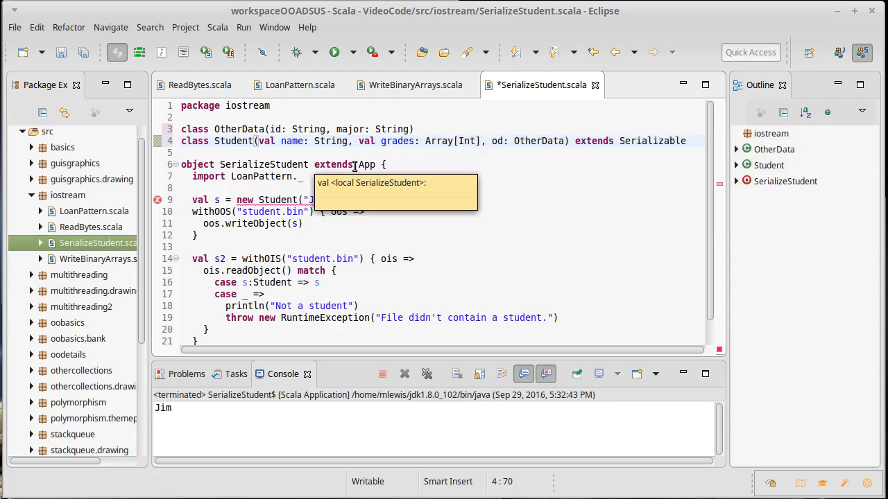
text("Jim", Array(67,97,23,95,86)))
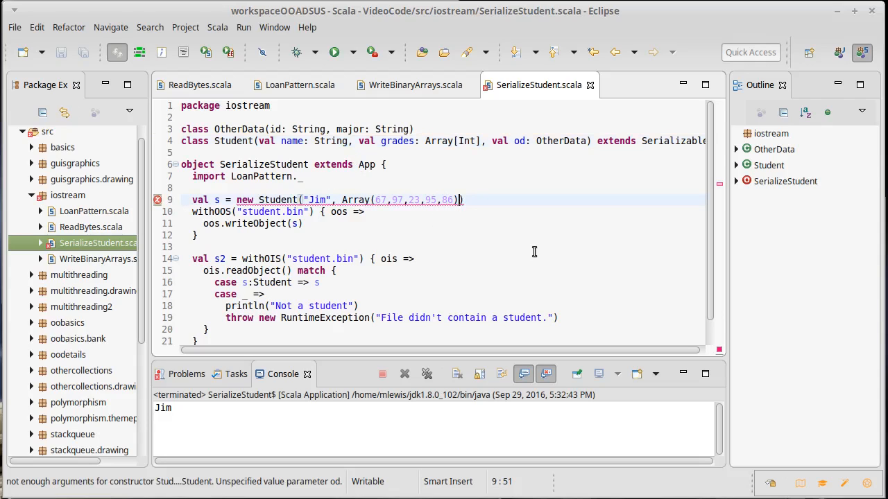
Pass new OtherData("1234567","CS") as Jim's third argument and save the file
text(, new Ot)
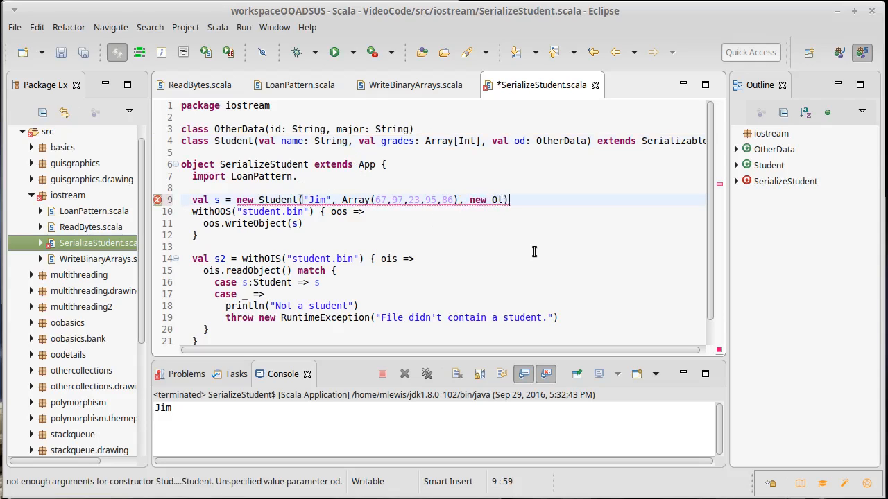
text(herData()
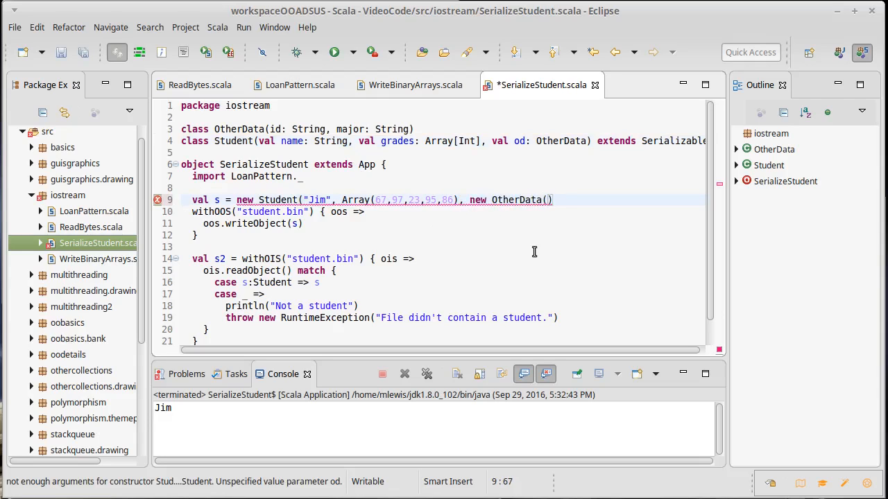
text("12345")
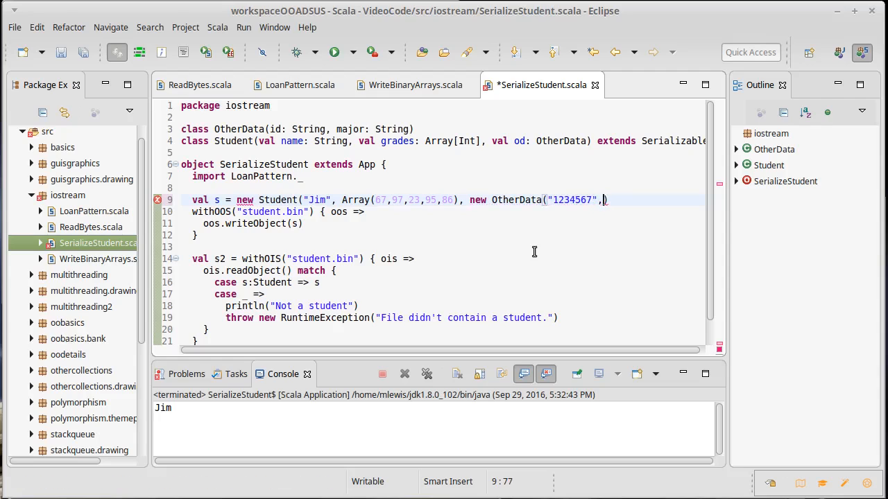
text("CS)
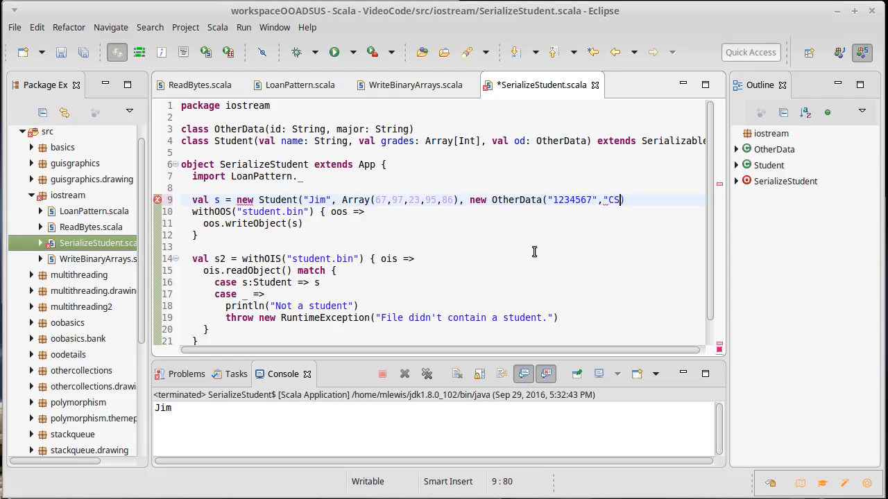
text("))
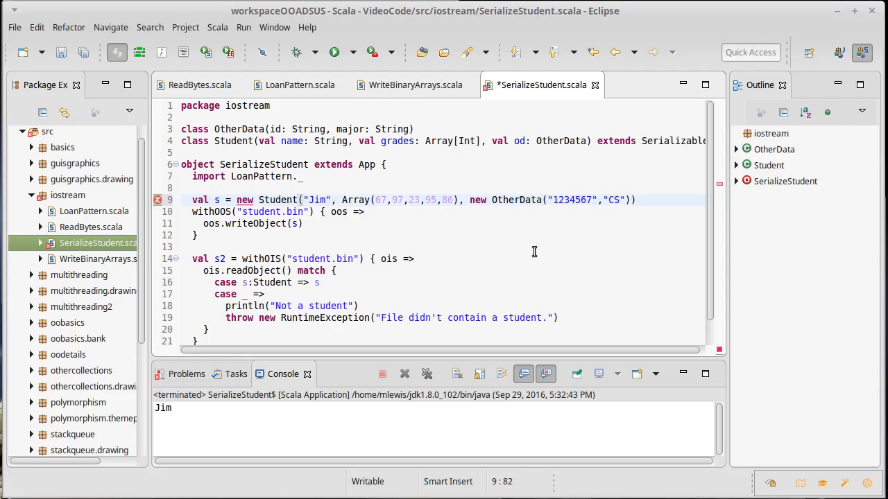
key(ctrl+s)
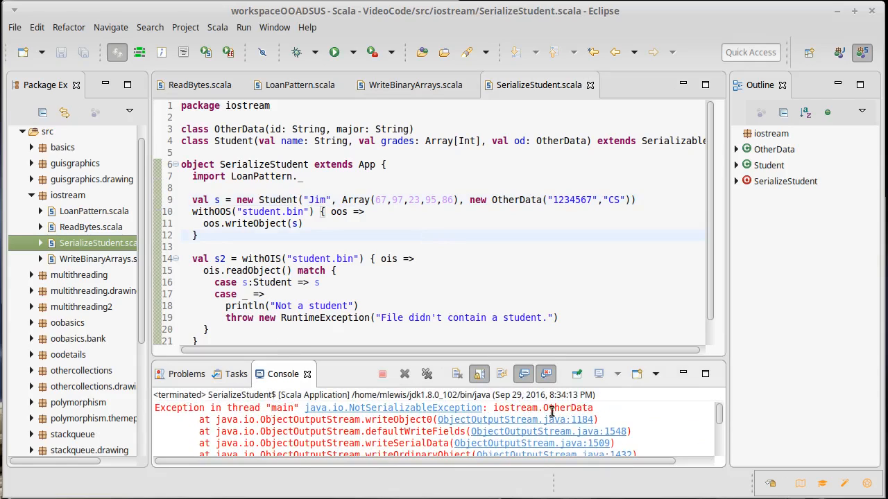
mouse_move(388, 431)
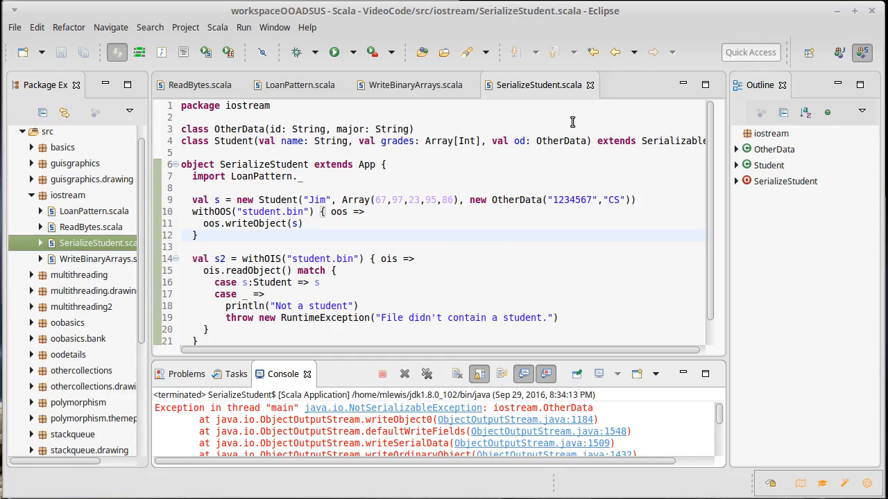
mouse_move(485, 160)
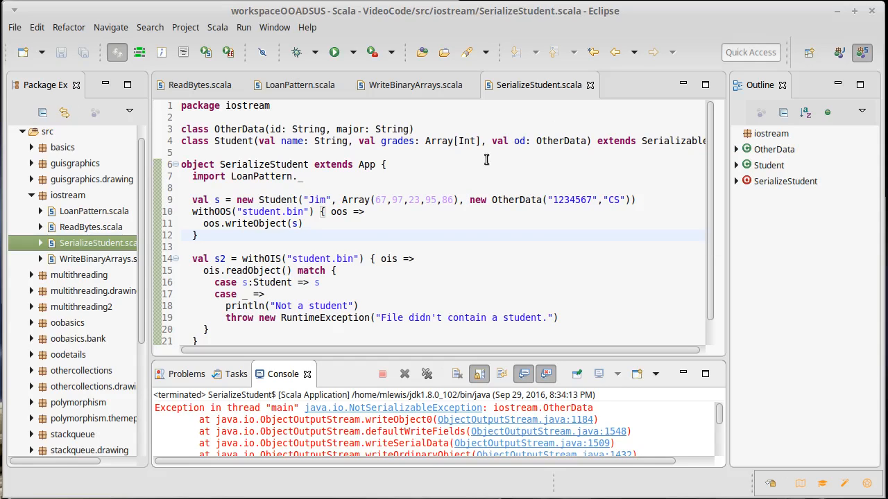
mouse_move(449, 176)
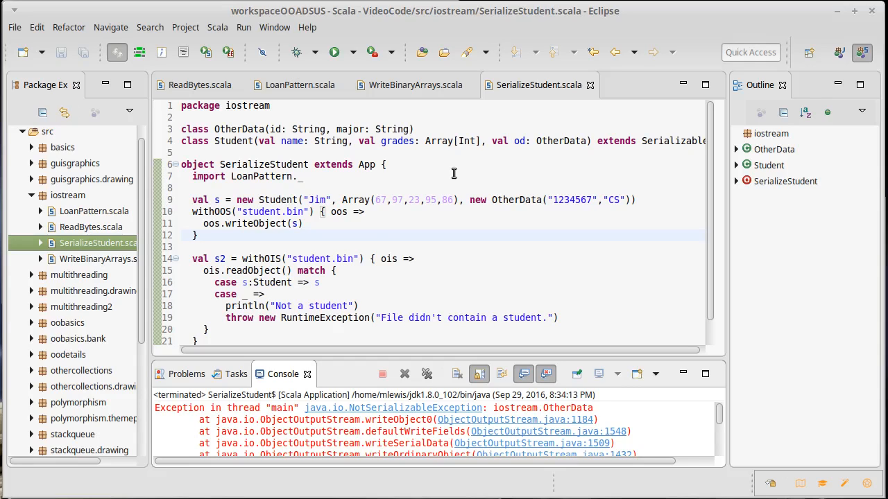
mouse_move(469, 152)
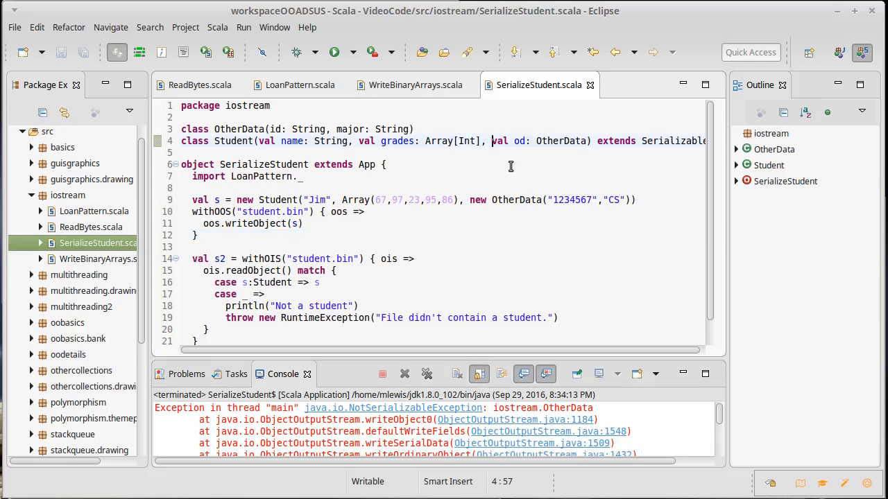
text(@transient)
text(p)
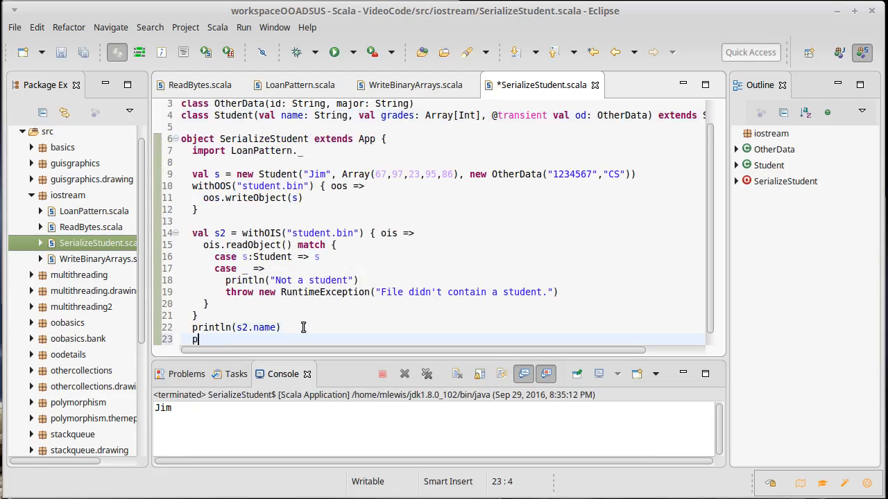
text(rintln()
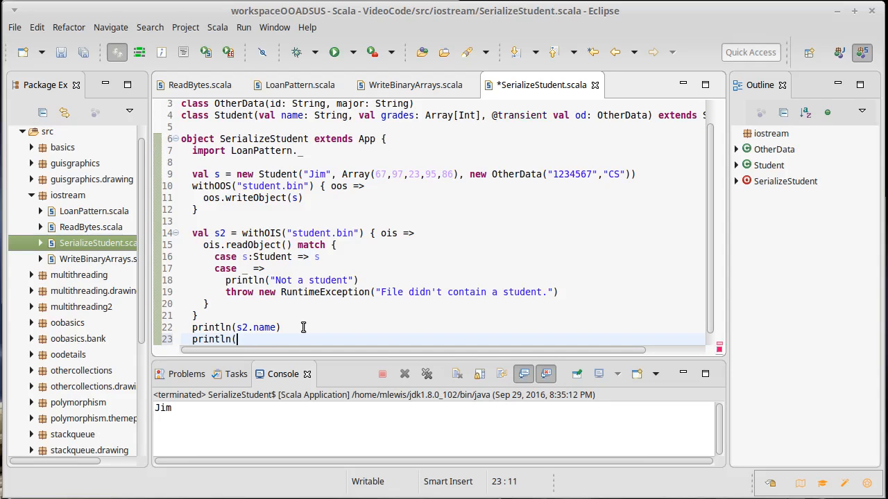
text(s2.od)
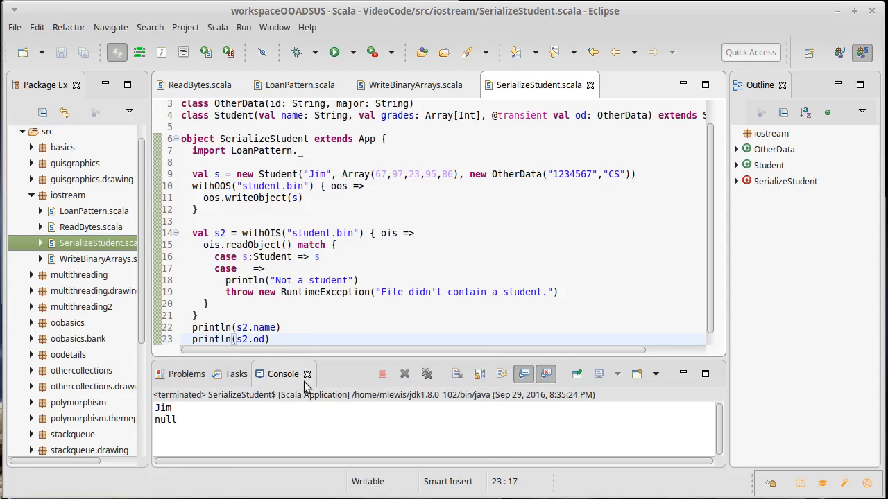
mouse_move(438, 191)
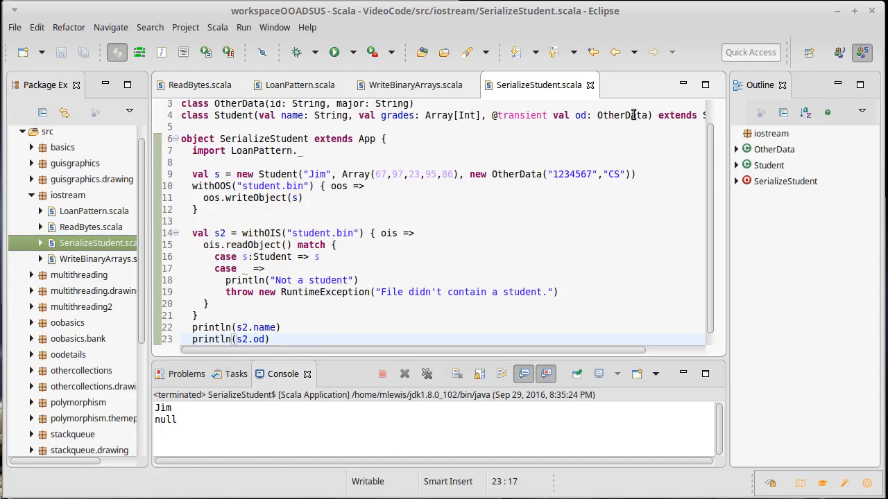
mouse_move(625, 116)
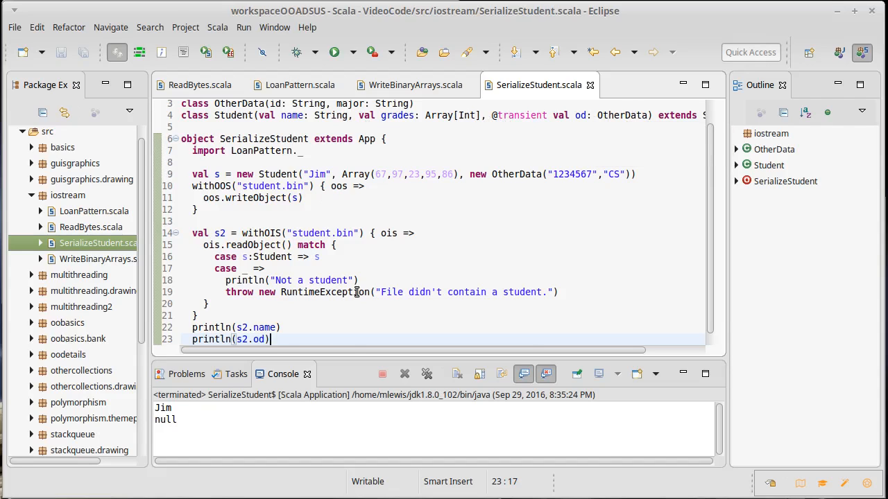
mouse_move(417, 255)
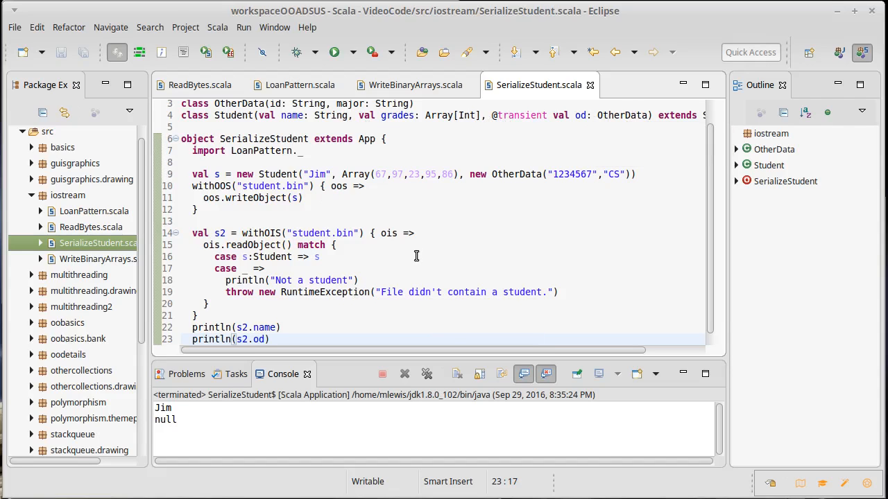
mouse_move(546, 143)
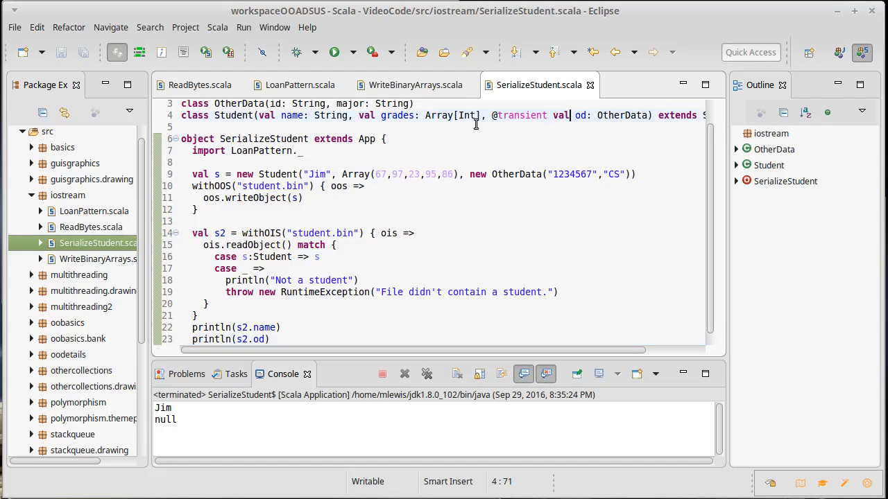
mouse_move(358, 115)
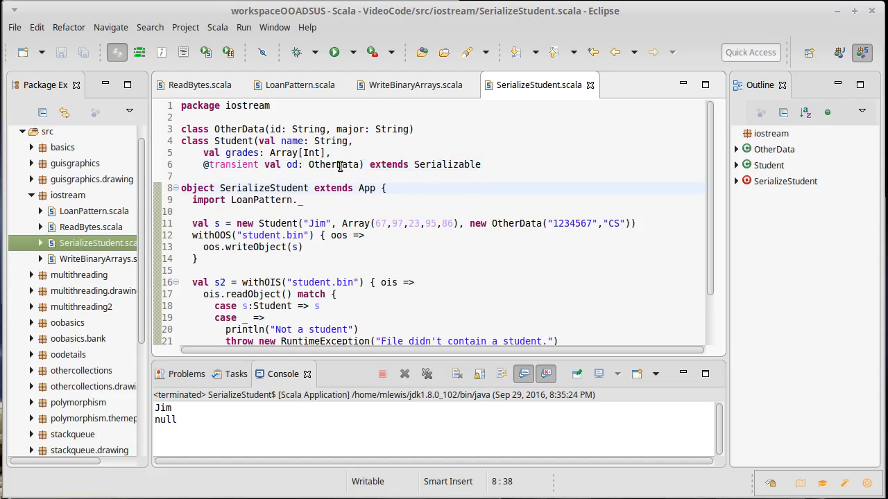
mouse_move(333, 164)
text( {)
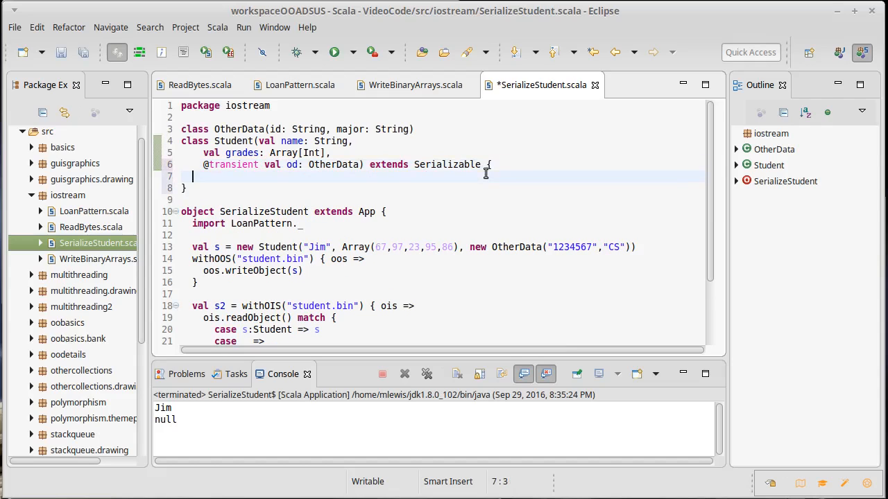
mouse_move(353, 190)
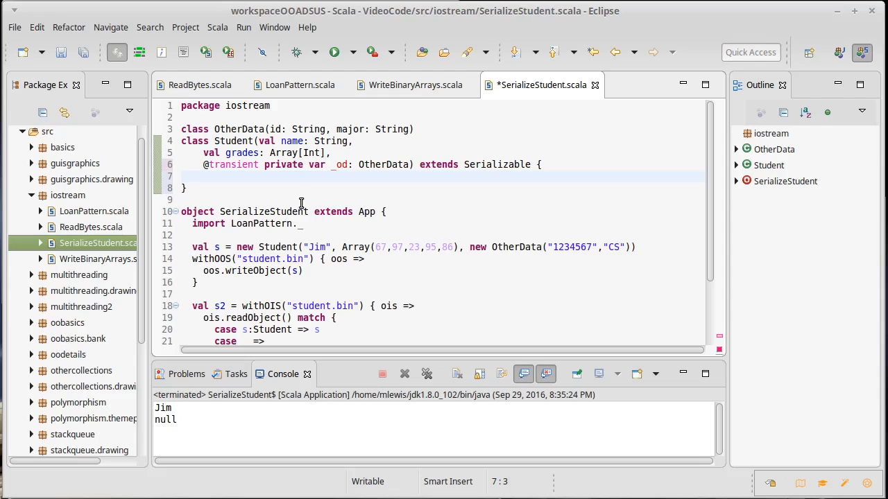
Add a def od: OtherData getter returning _od
text(def od)
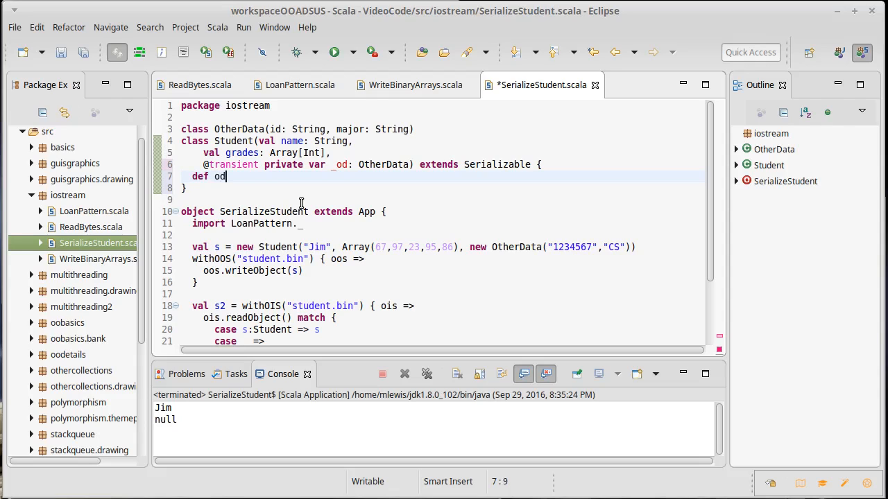
text(: O)
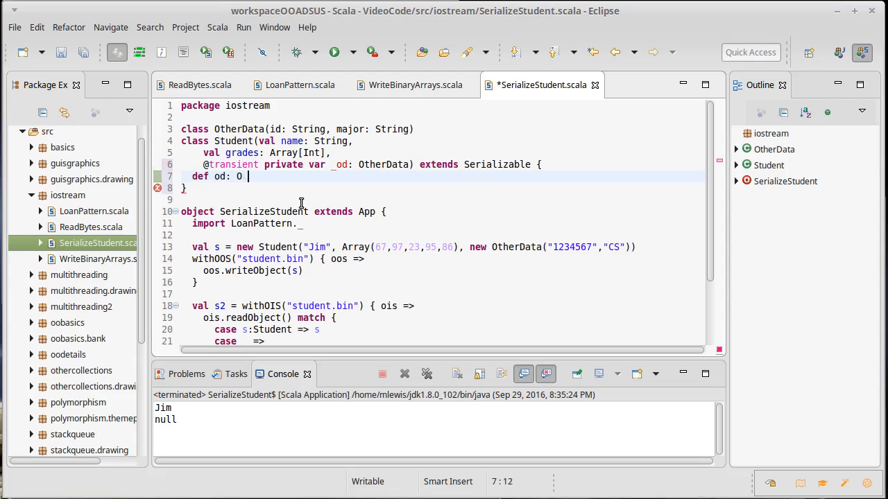
text(therData = {)
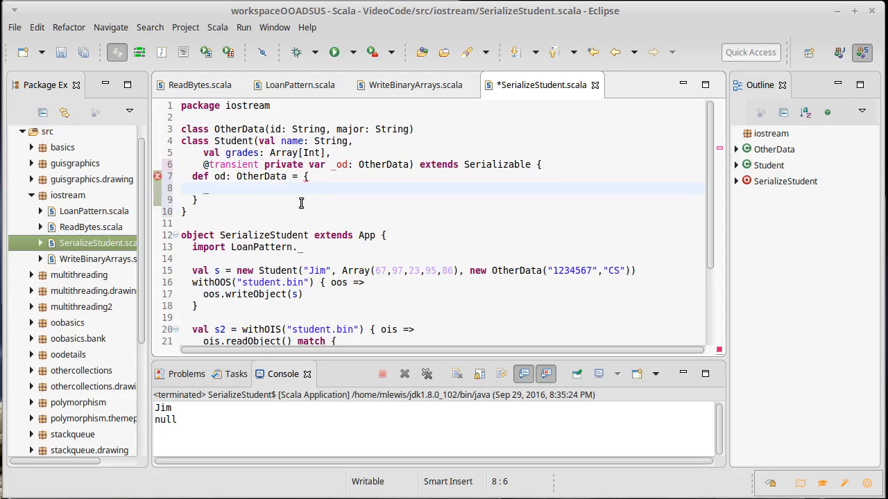
text(_od)
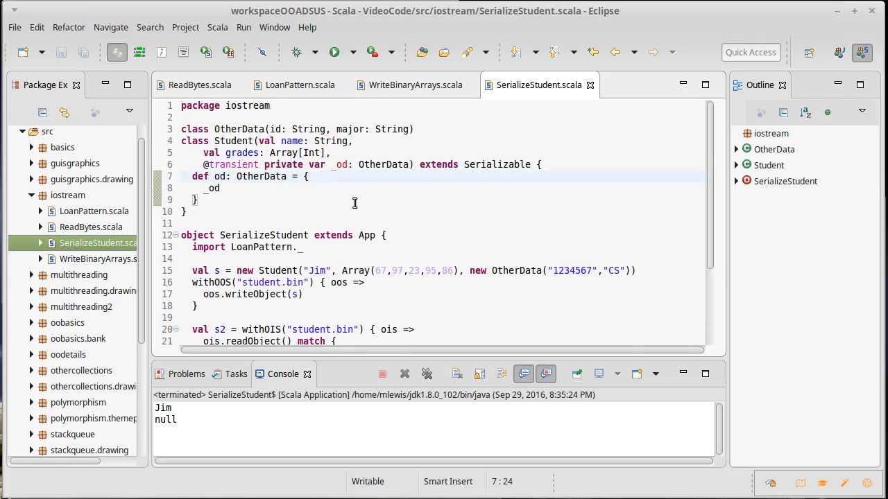
Have the getter set _od = new OtherData("", "") when it is null, then save
text(if()
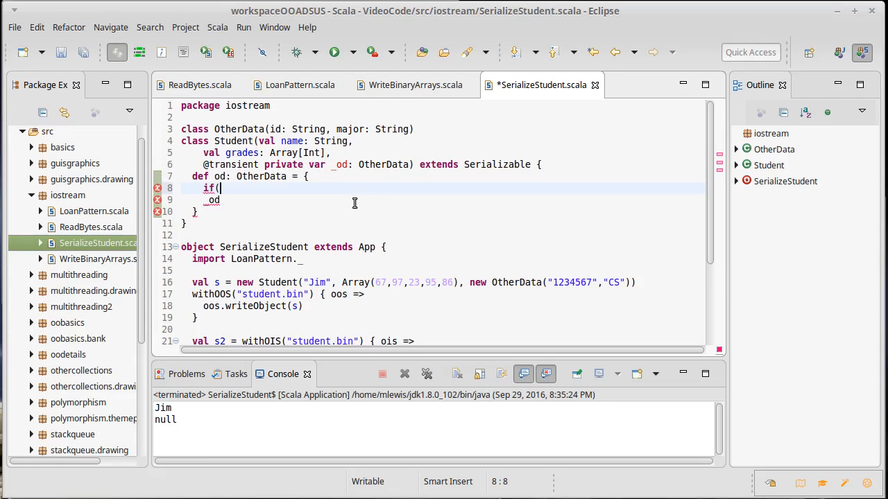
text(_od ==)
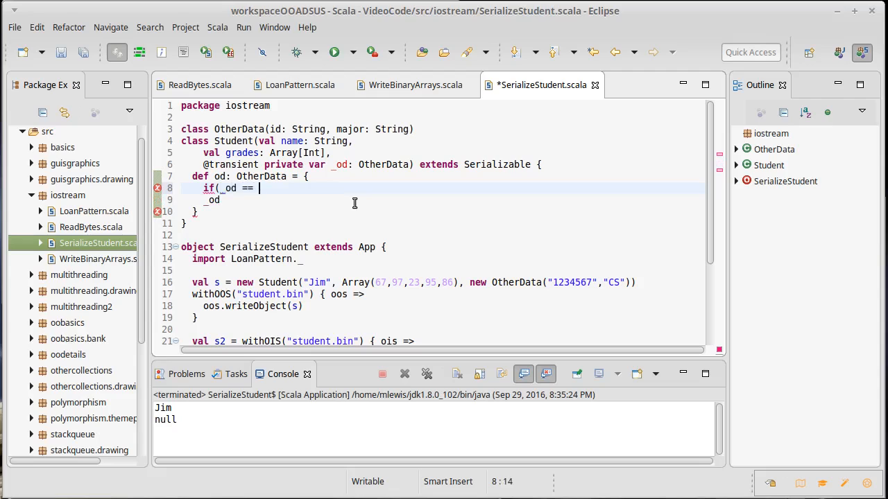
text(null) {)
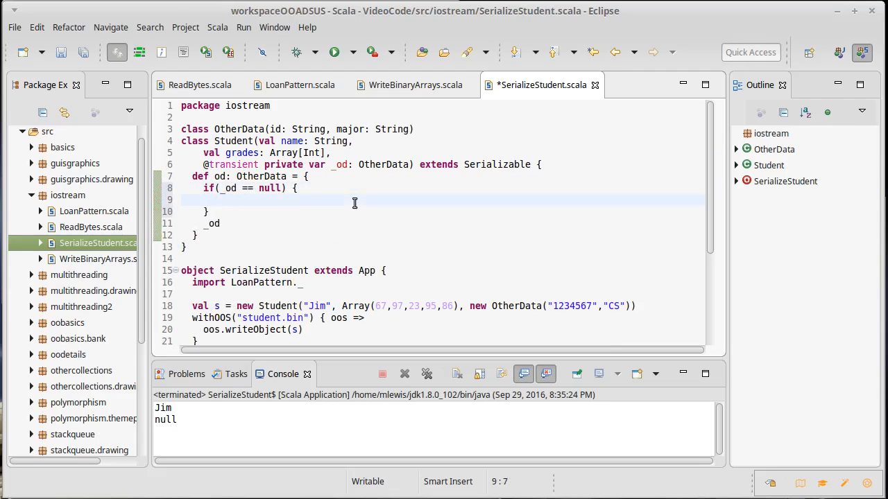
text(_od =)
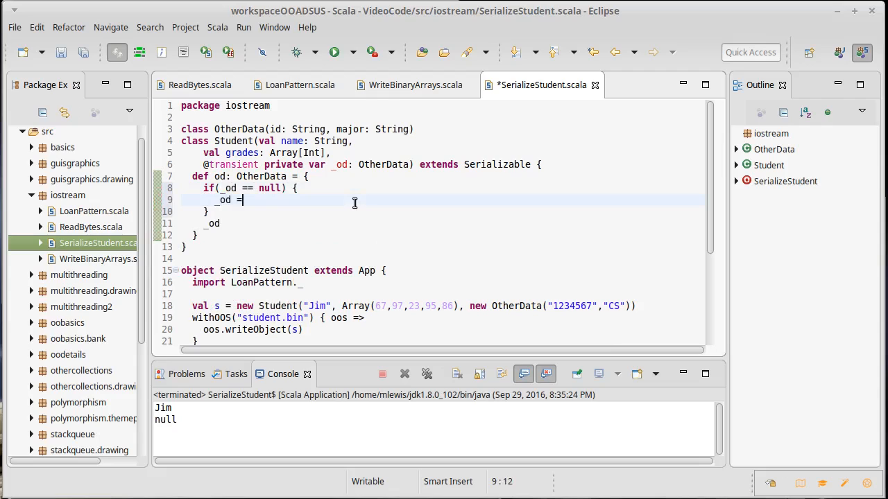
text(new Data)
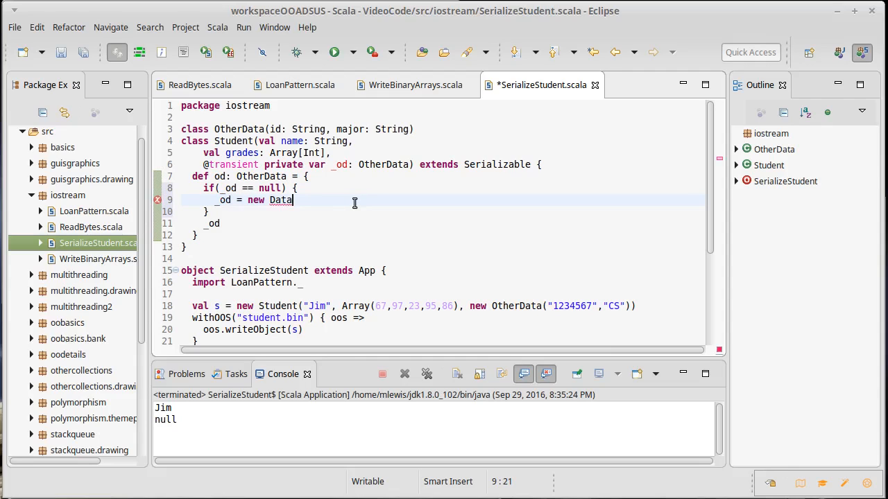
key(BackSpace)
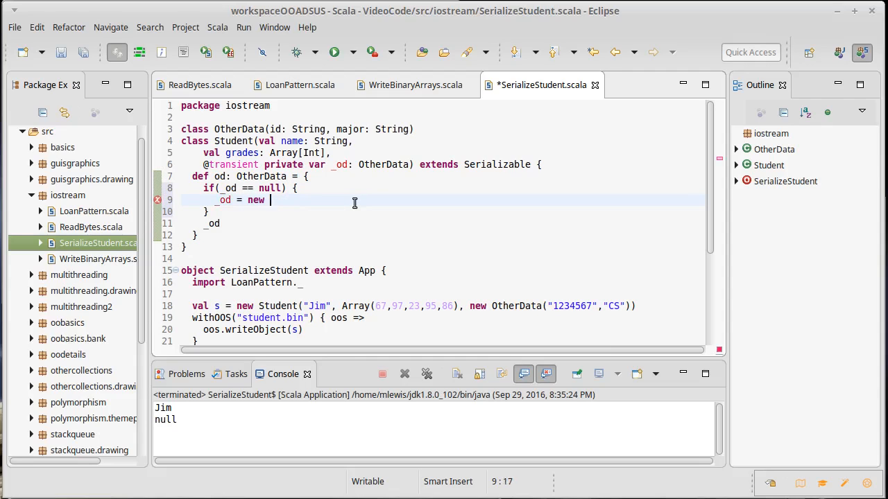
text(OtherData()
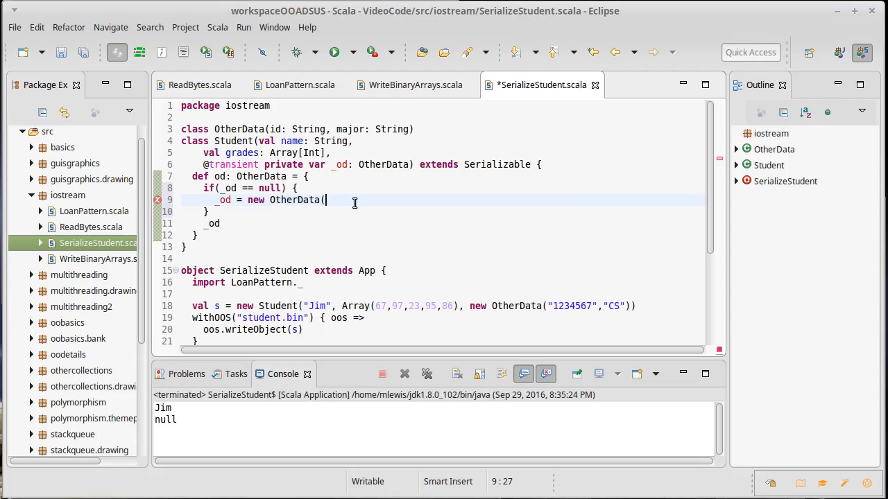
text("", ")
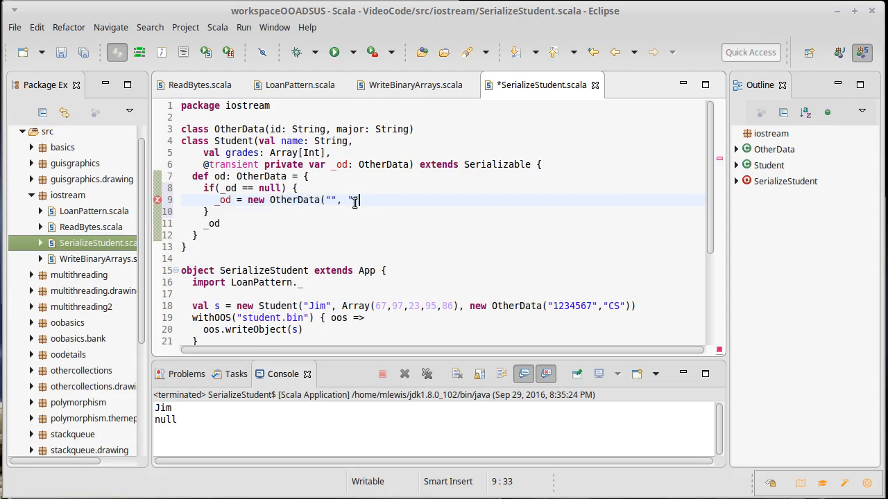
text("))
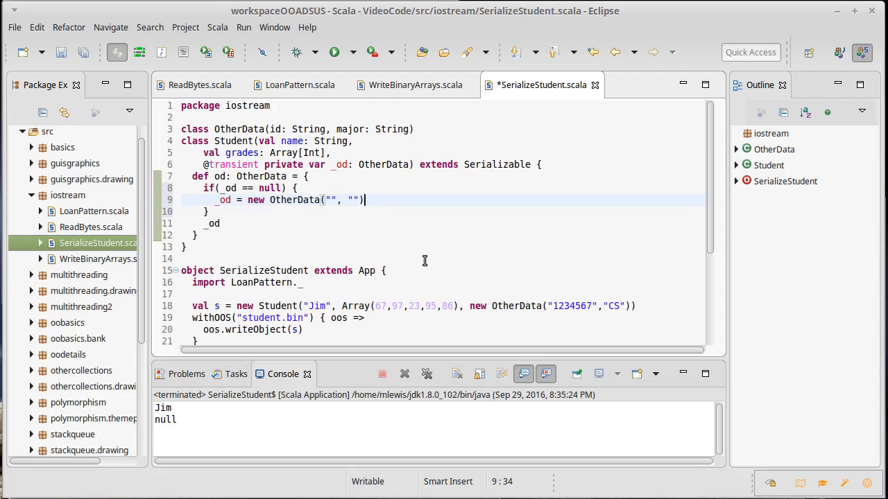
key(ctrl+s)
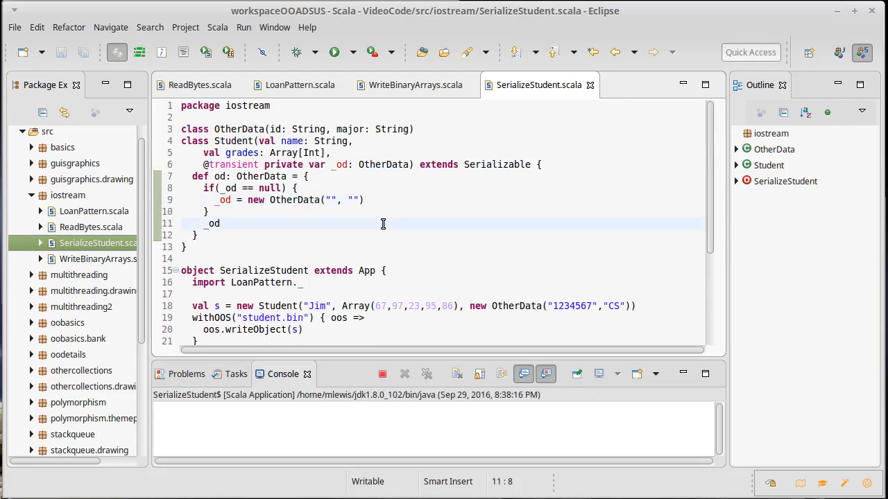
Rerun SerializeStudent so the console prints Jim and an OtherData object reference
click(334, 53)
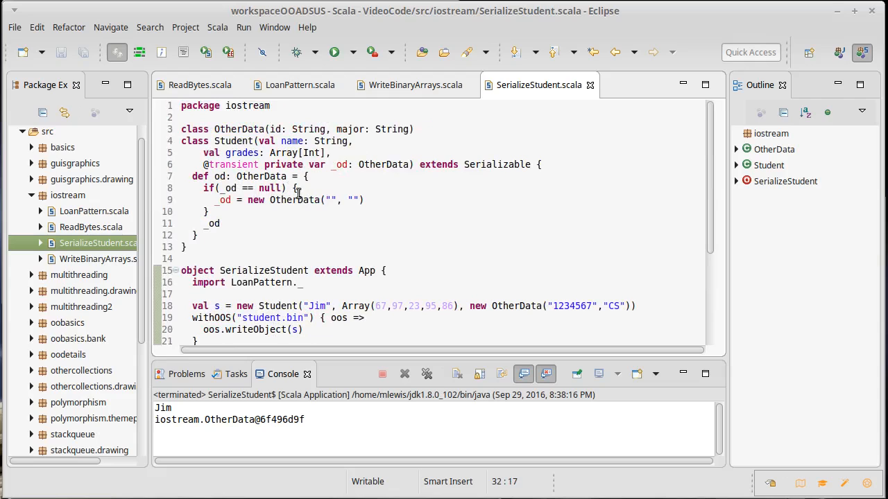
mouse_move(289, 200)
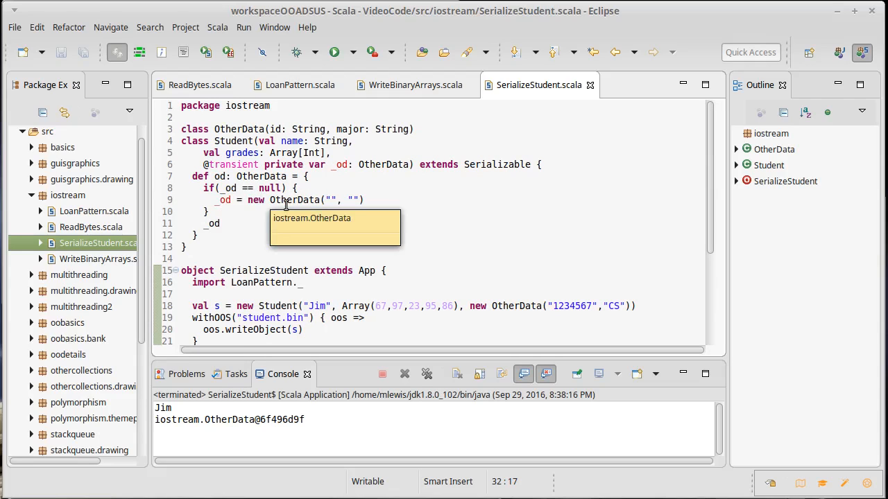
mouse_move(278, 216)
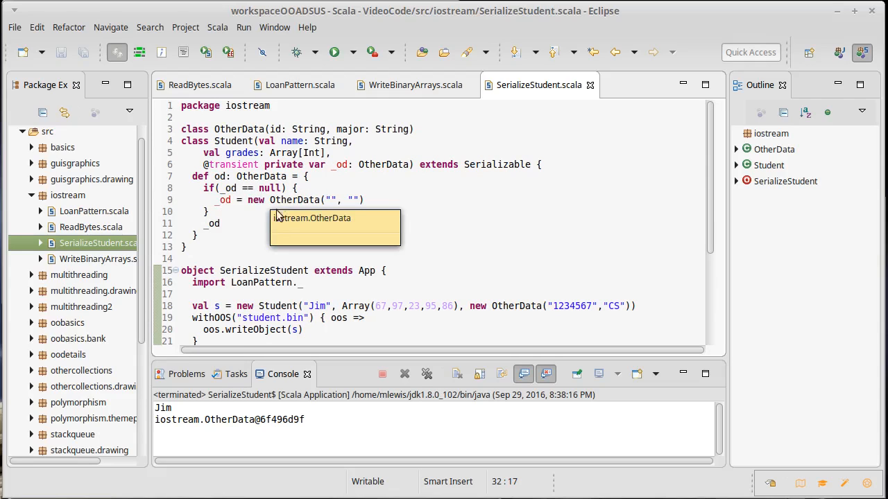
mouse_move(244, 189)
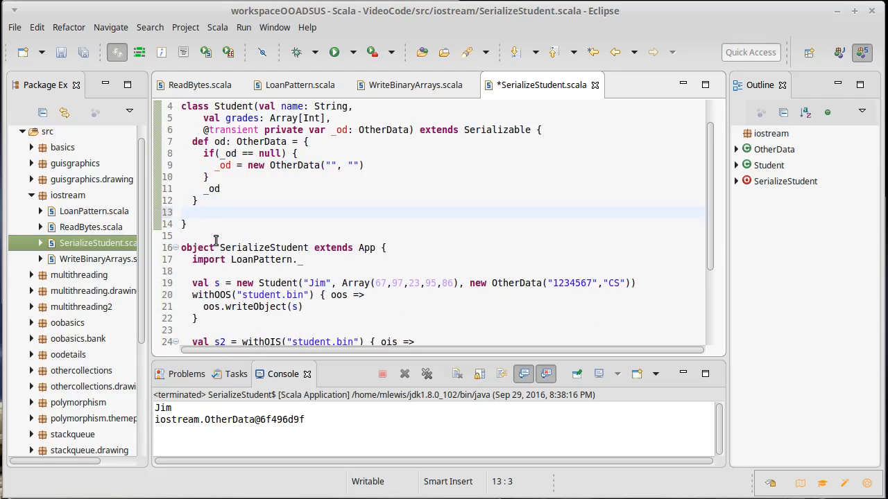
Write the signature def writeObject(oos: ObjectOutputStream): Unit with an empty body
text(def)
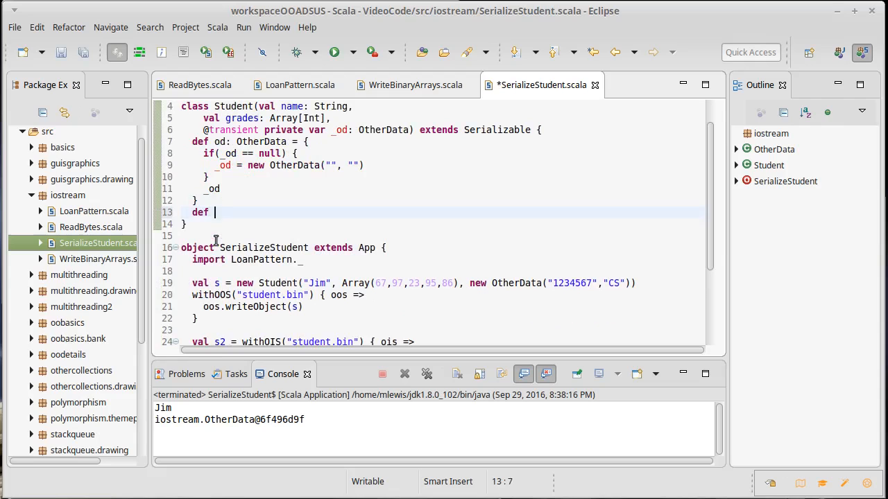
text(def writeObject)
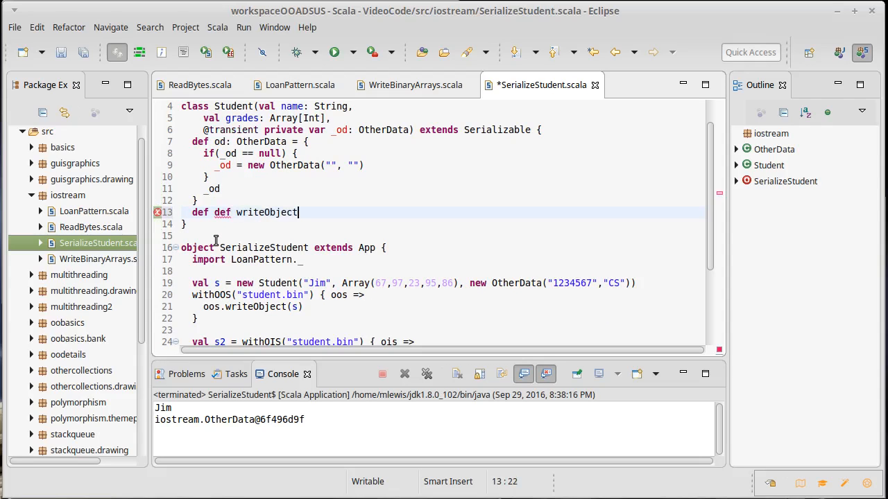
text(()
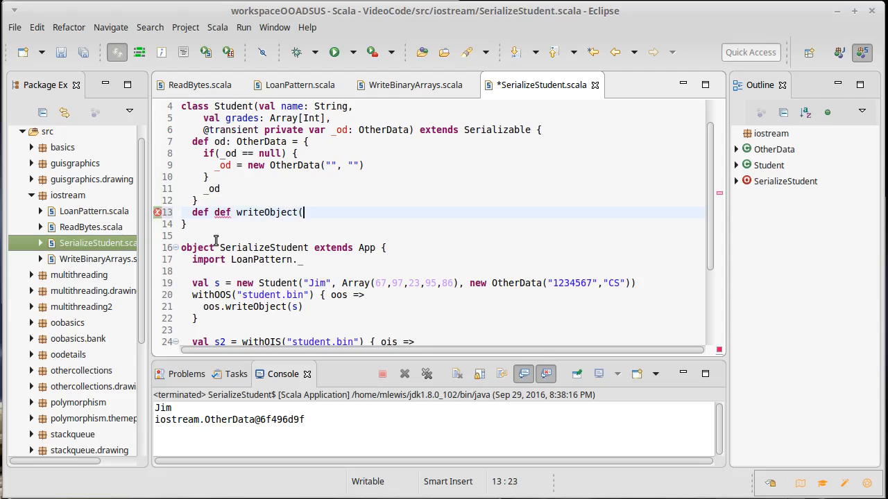
text(oos:)
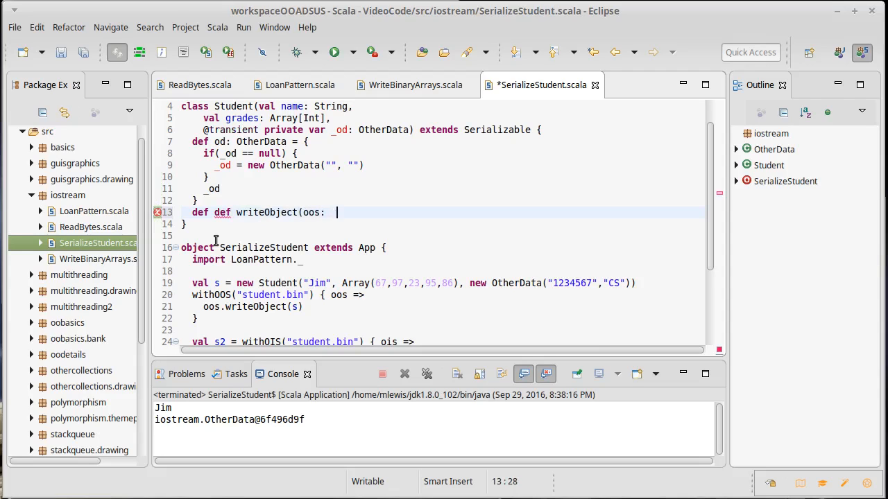
text(ObjectOutputStream)
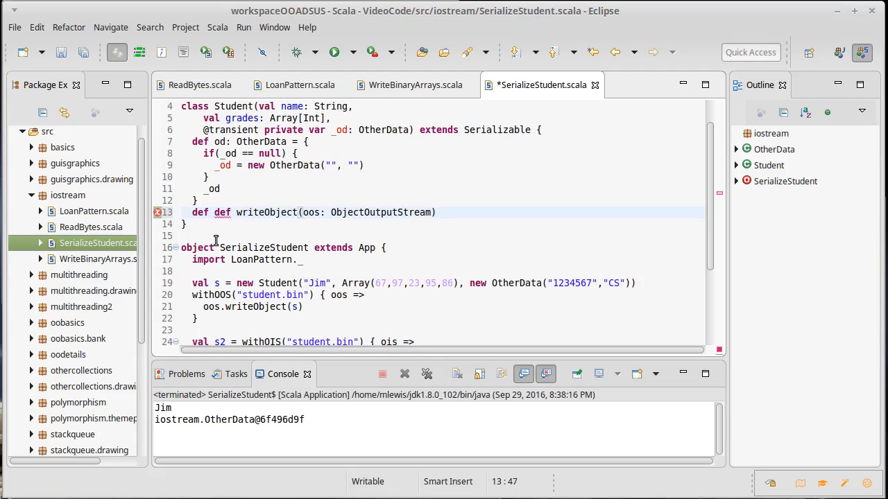
text(: Unit = {)
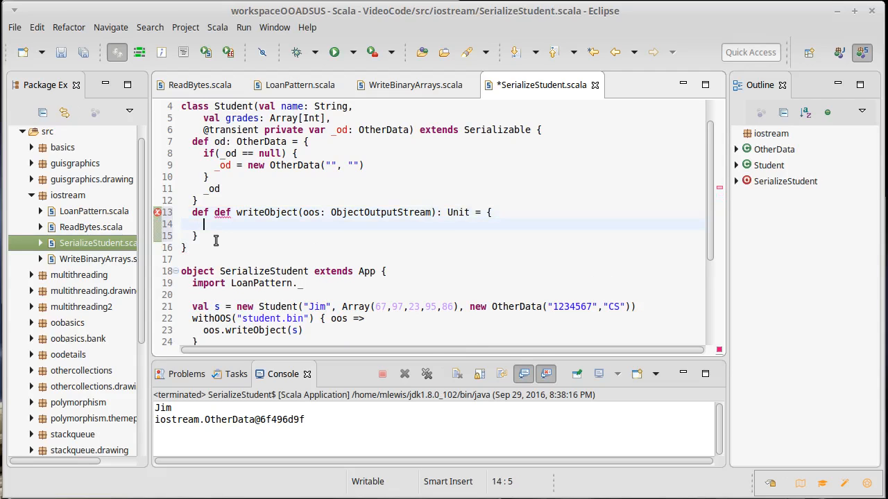
key(BackSpace)
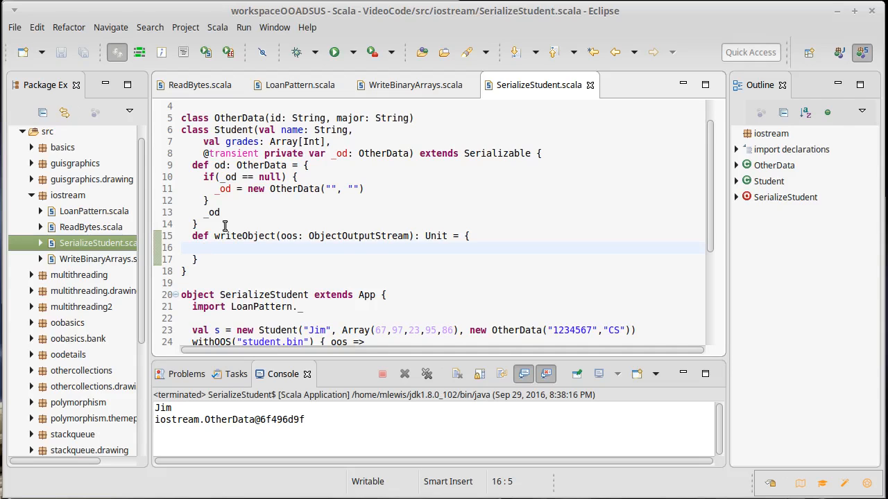
Make writeObject call oos.defaultWriteObject() then oos.writeUTF(_od.id), and save
text(oos.)
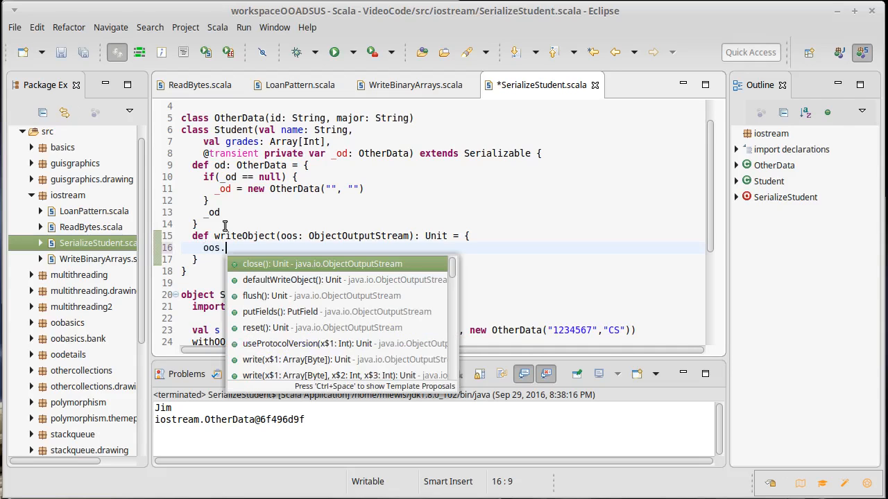
text(defaultWriteObject()
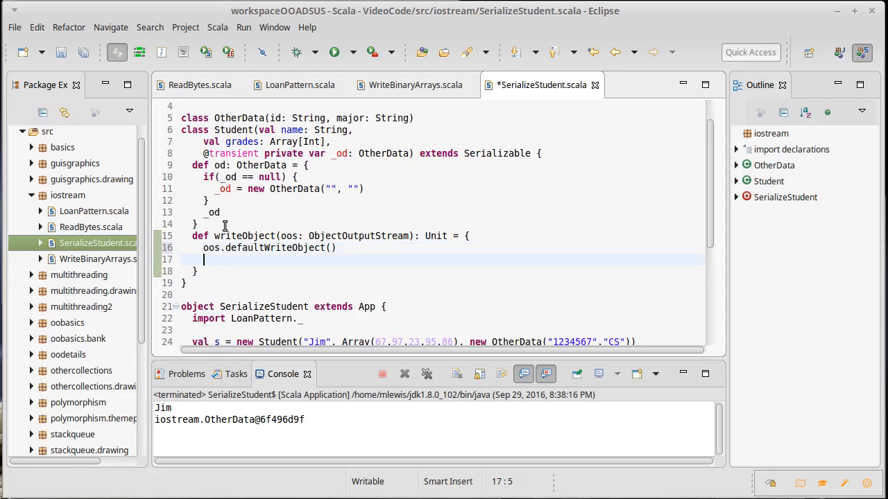
text(oo)
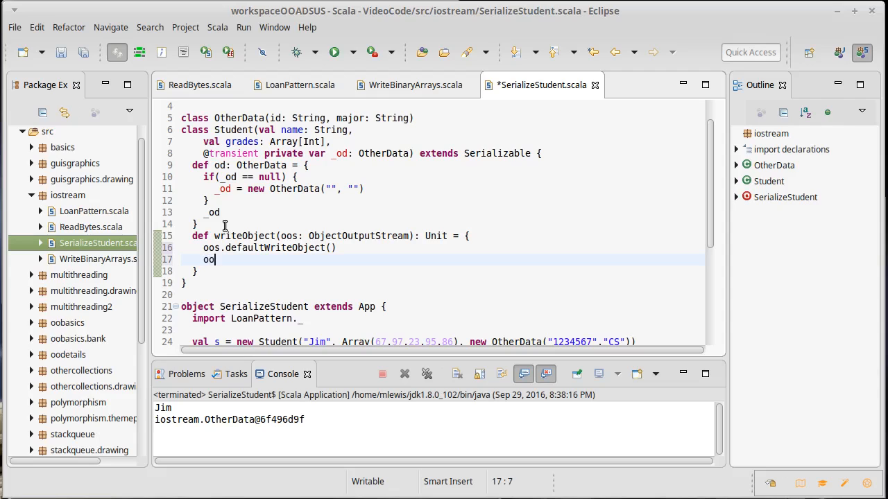
text(s.)
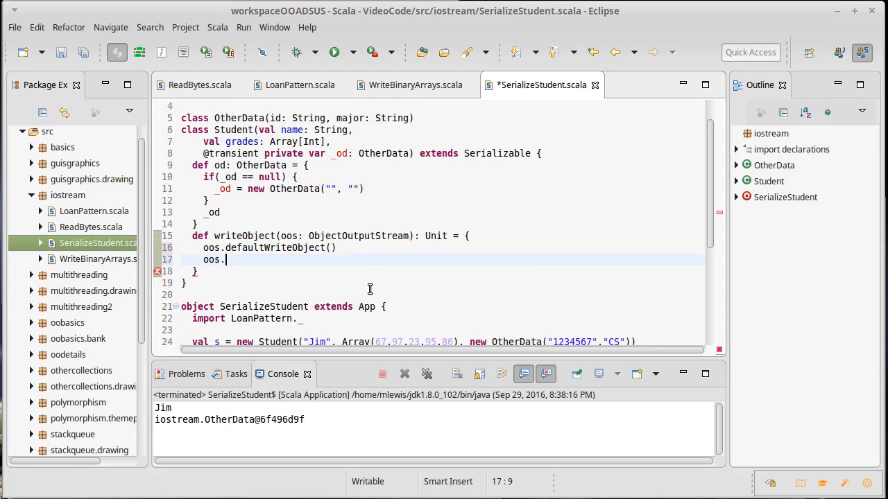
mouse_move(262, 261)
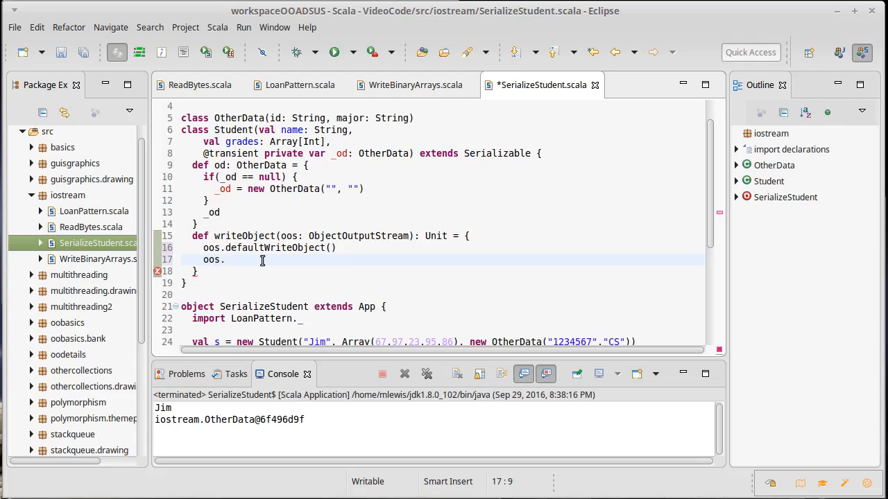
text(writeUTF(str)
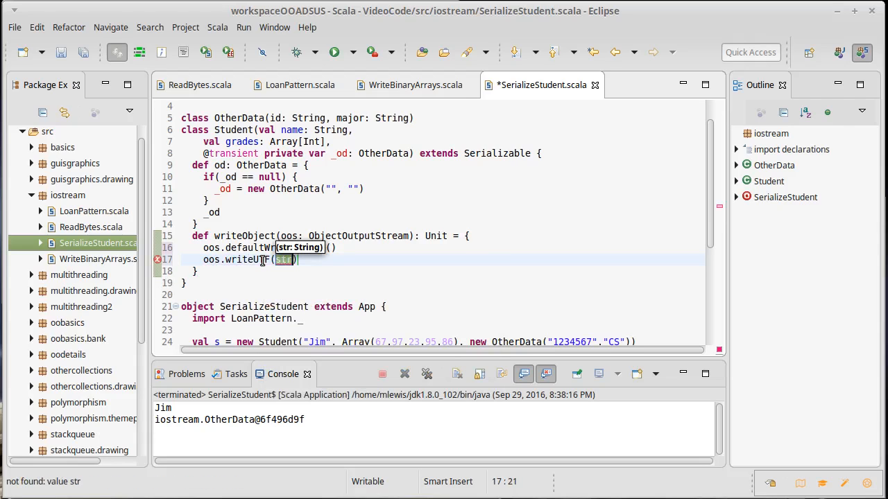
text(od.id)
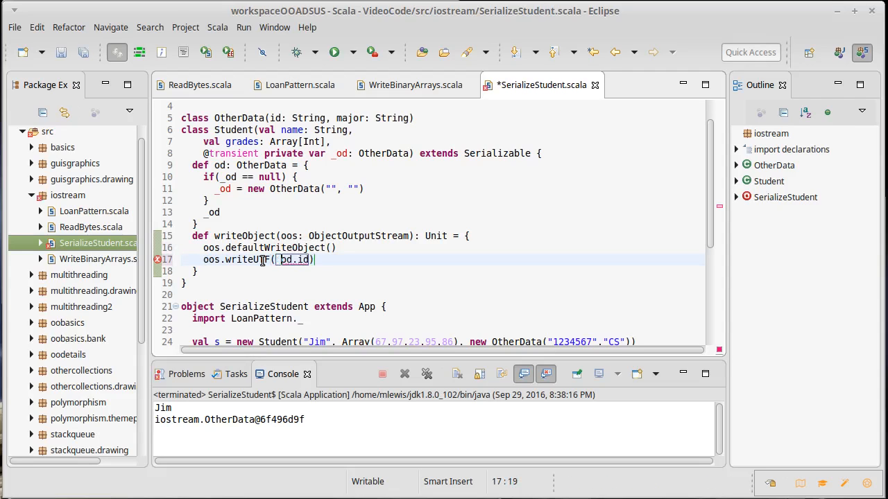
key(ctrl+s)
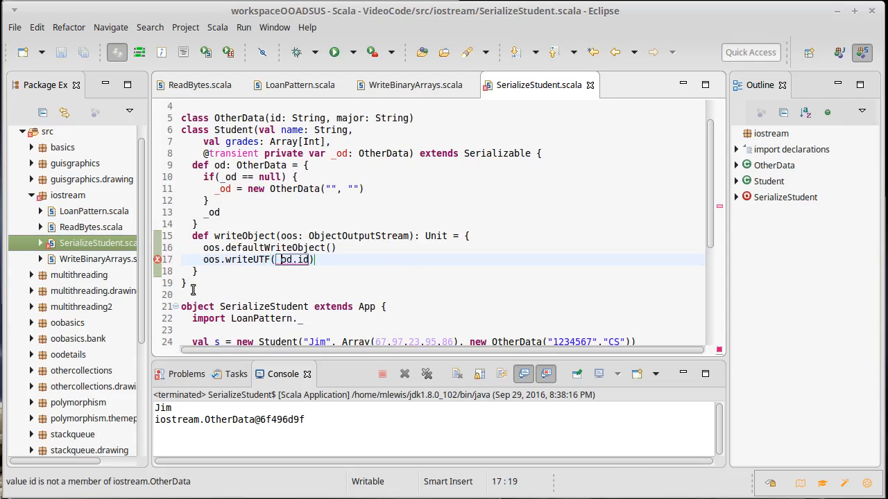
mouse_move(158, 261)
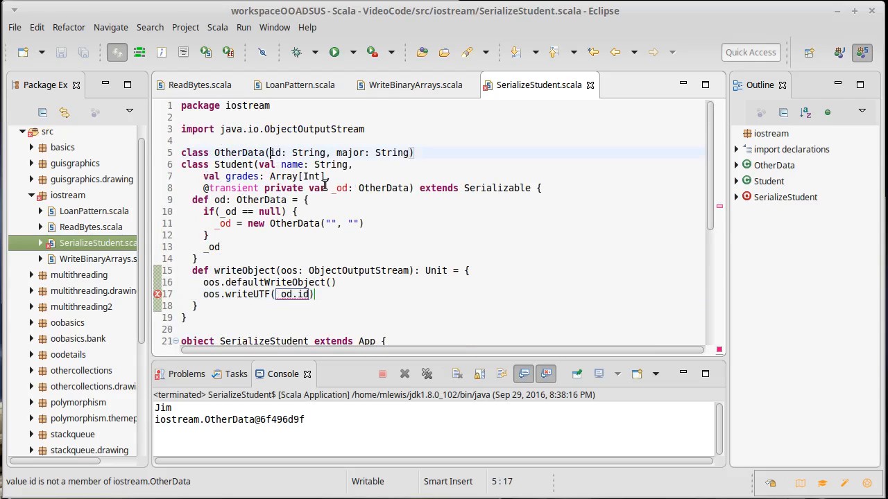
Make OtherData's id and major vals and add oos.writeUTF(_od.major) to writeObject
text(val)
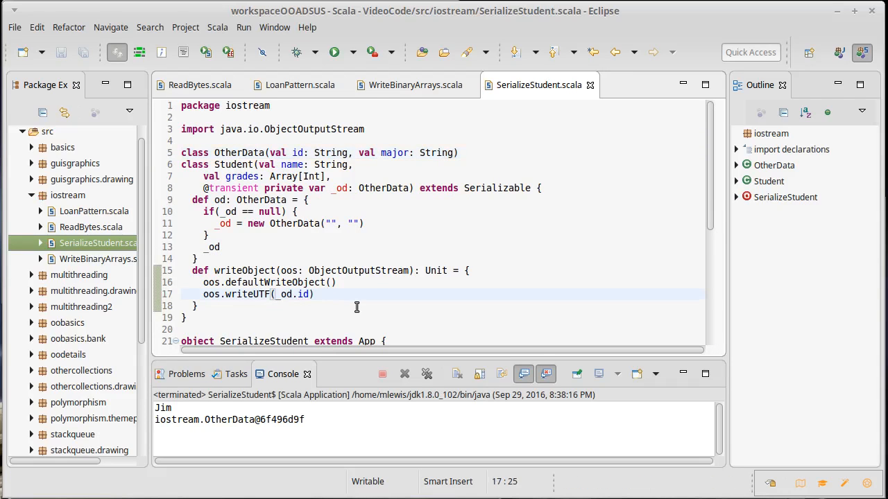
text(oos)
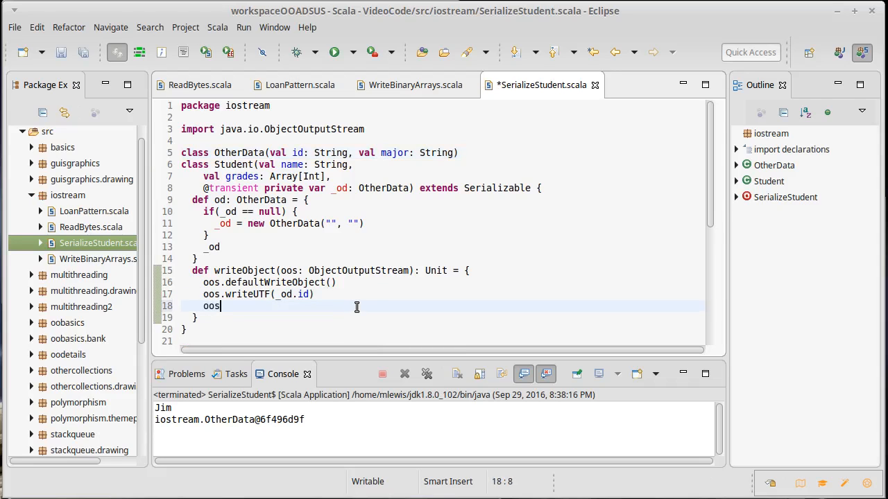
text(.writeUTF()
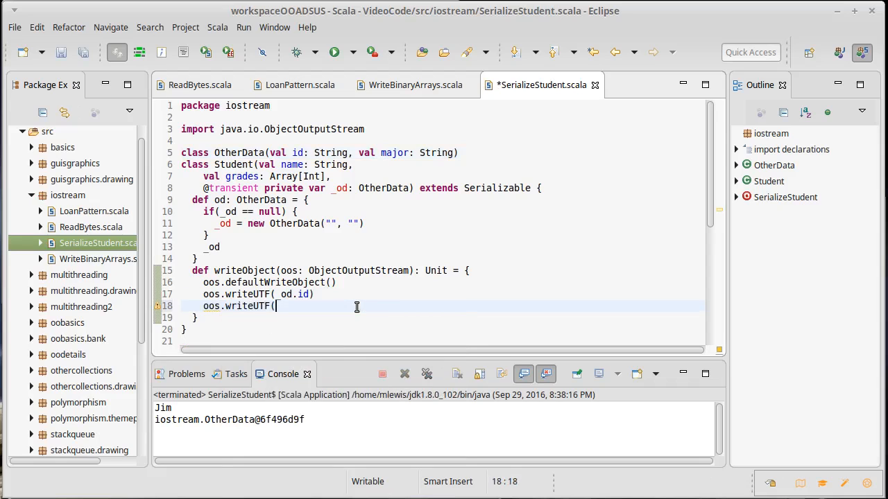
text(_od)
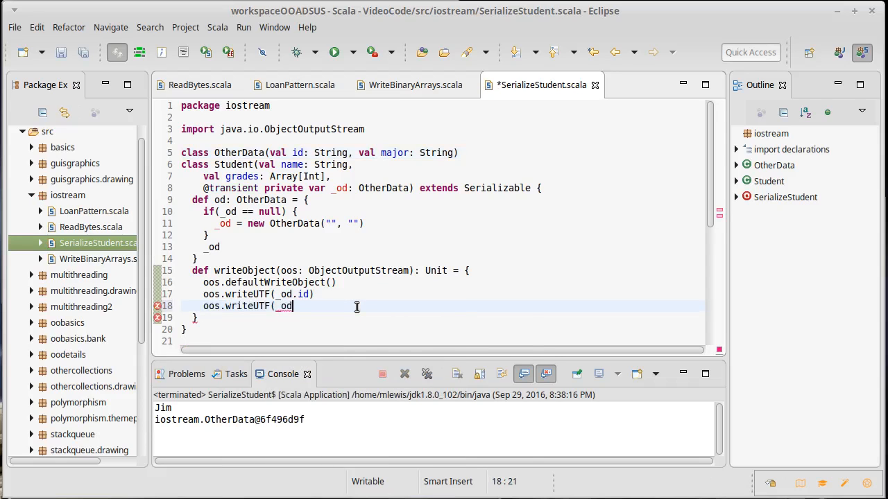
text(.major))
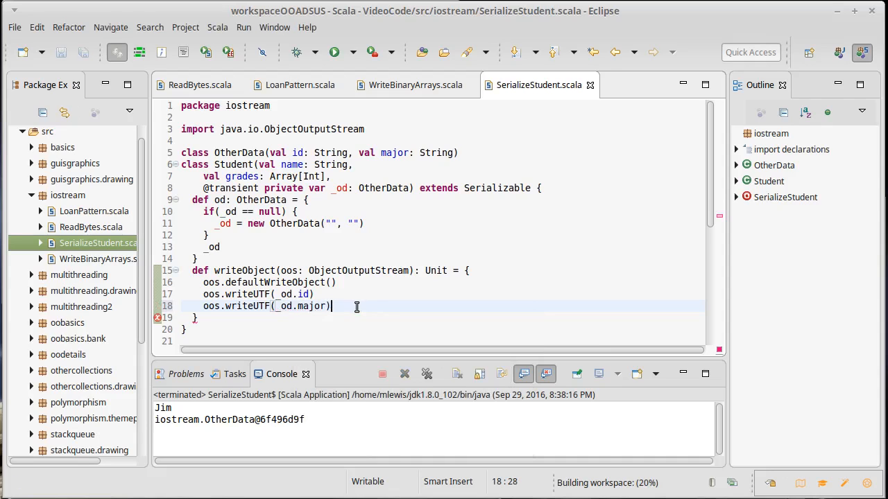
mouse_move(247, 271)
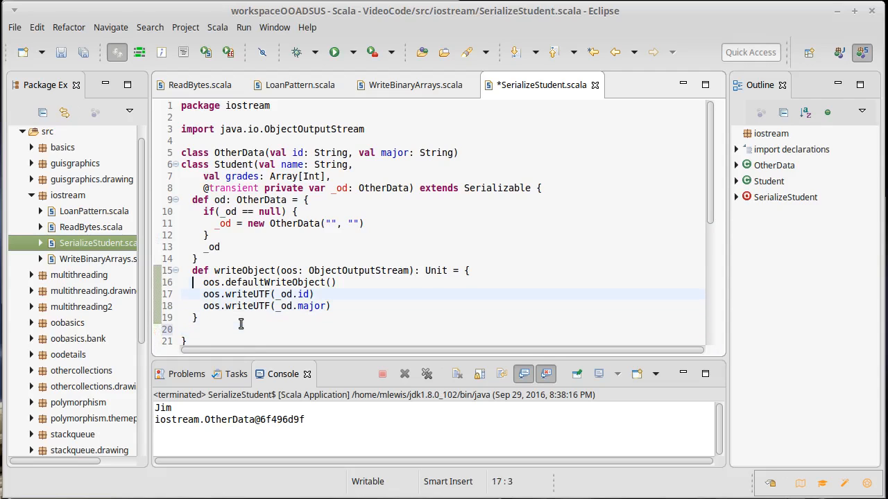
Write private def readObject(ois: ObjectInputStream): Unit and begin its body with ois
text(private)
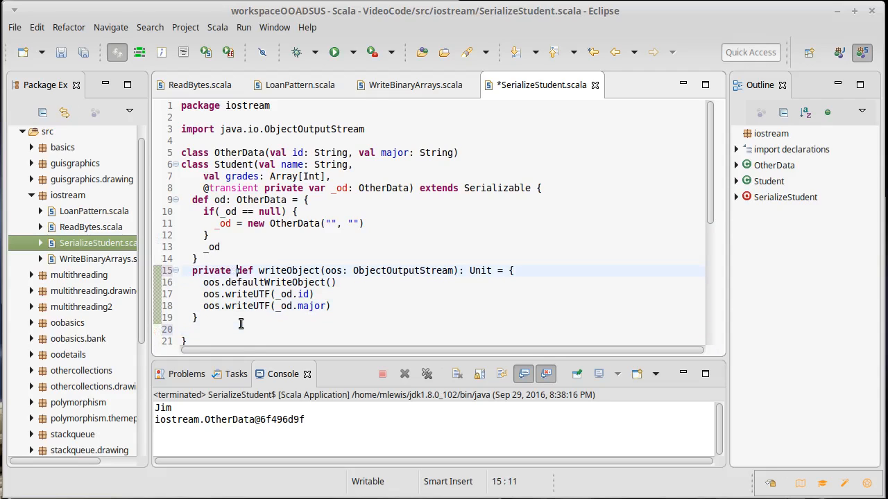
text(priv)
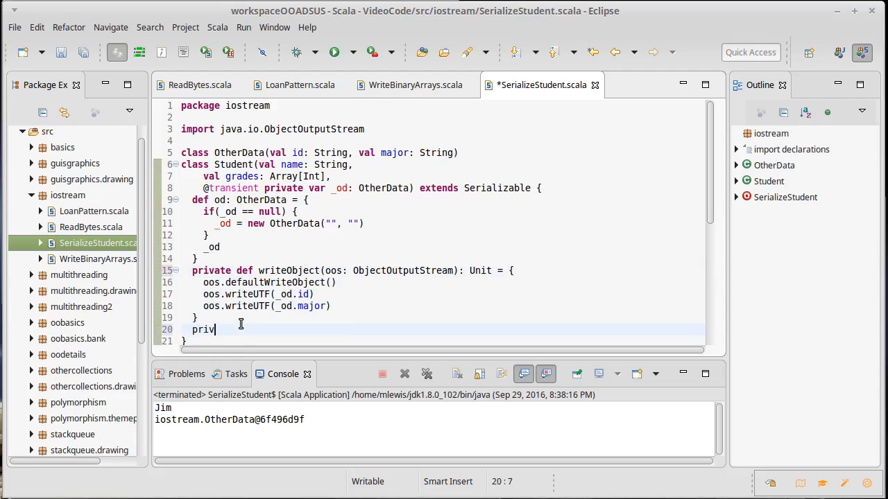
text(ate def)
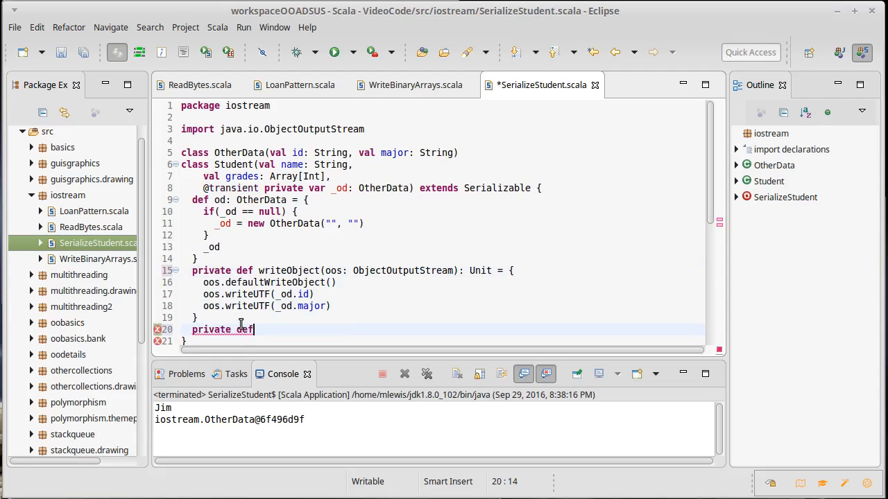
text(readObject(ois)
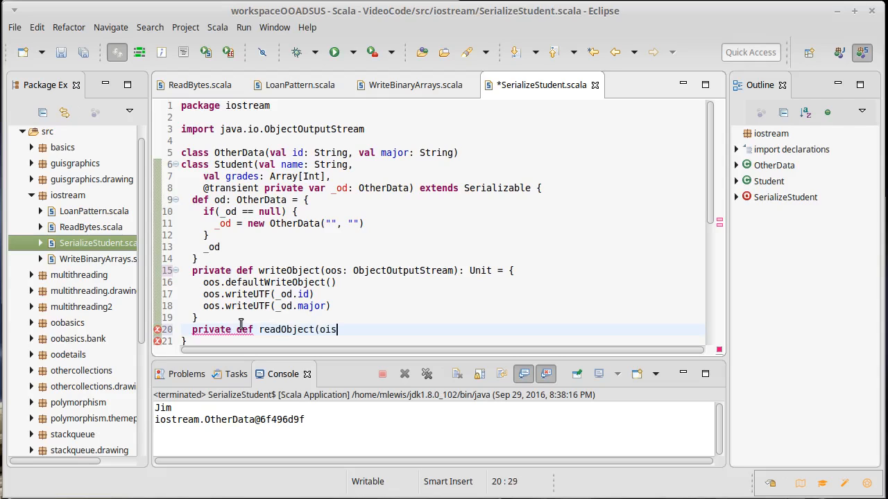
text(: Object)
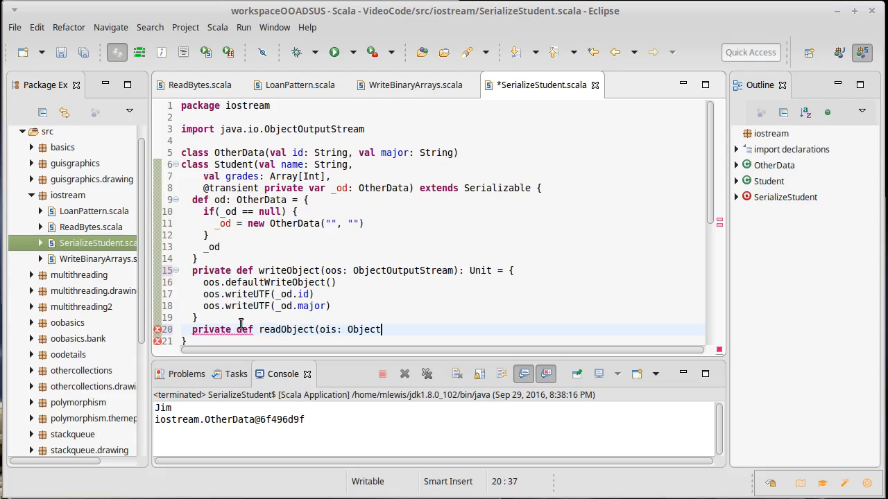
text(InputStream)
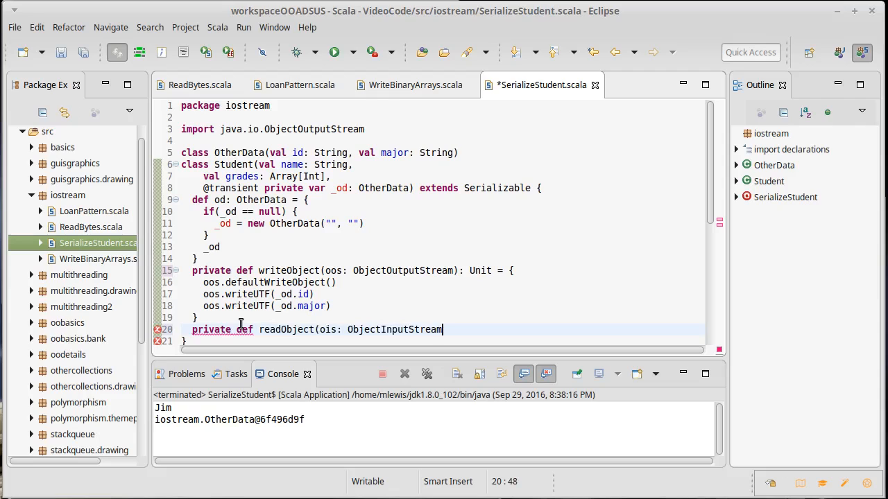
text():)
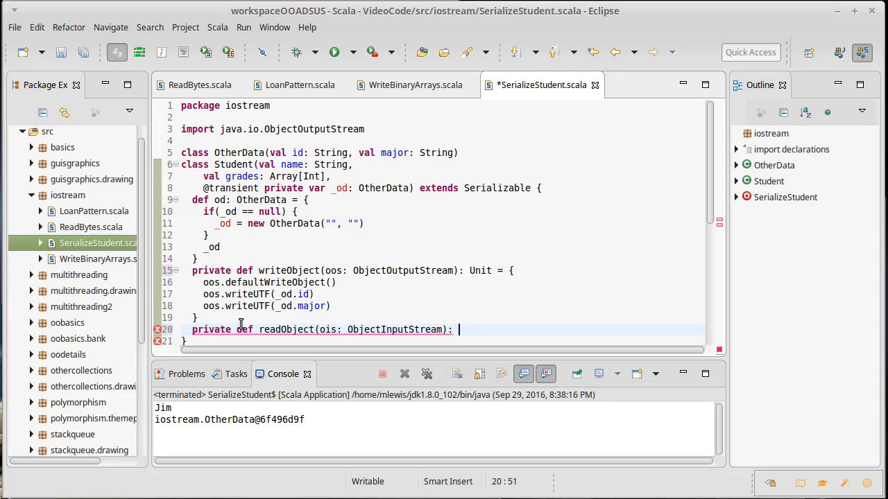
text(Unit = {)
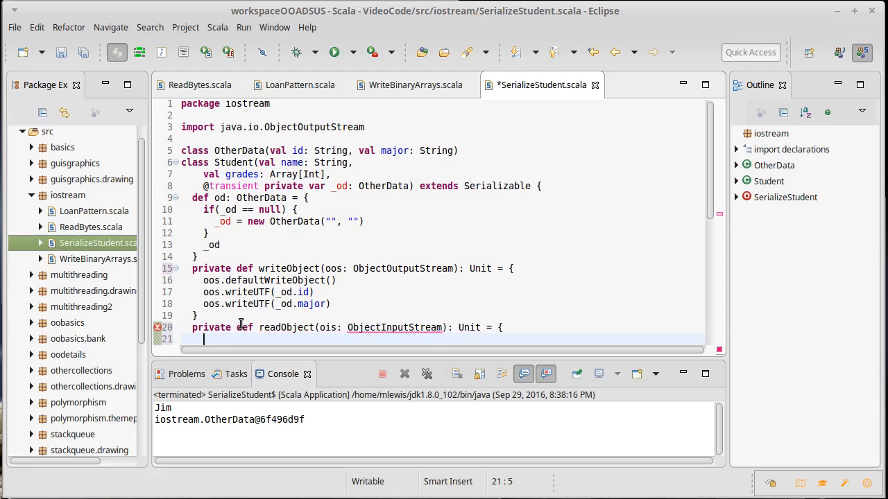
text(ois.de)
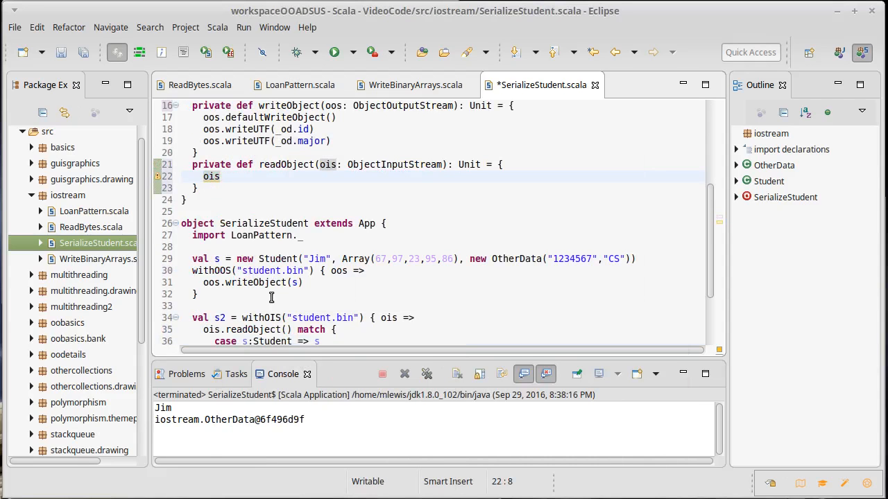
Call ois.defaultReadObject() and rebuild _od as new OtherData(ois.readUTF(), ois.readUTF())
text(.defaultReadObject())
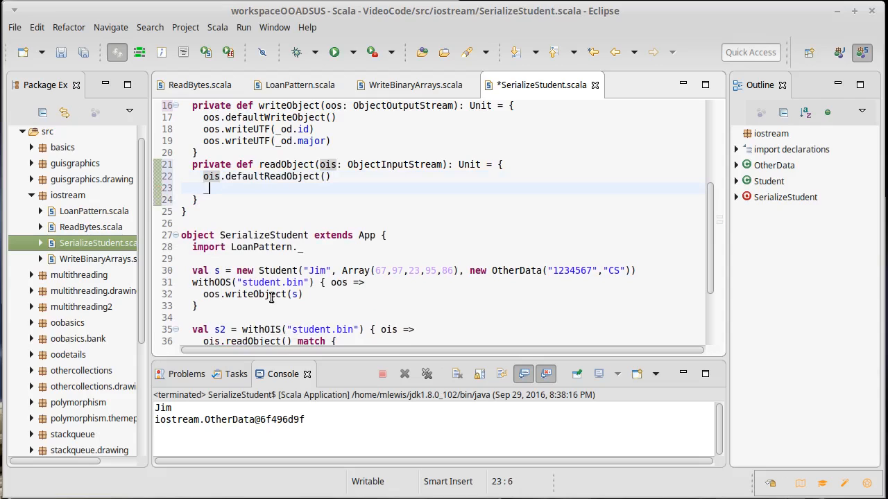
text(_od)
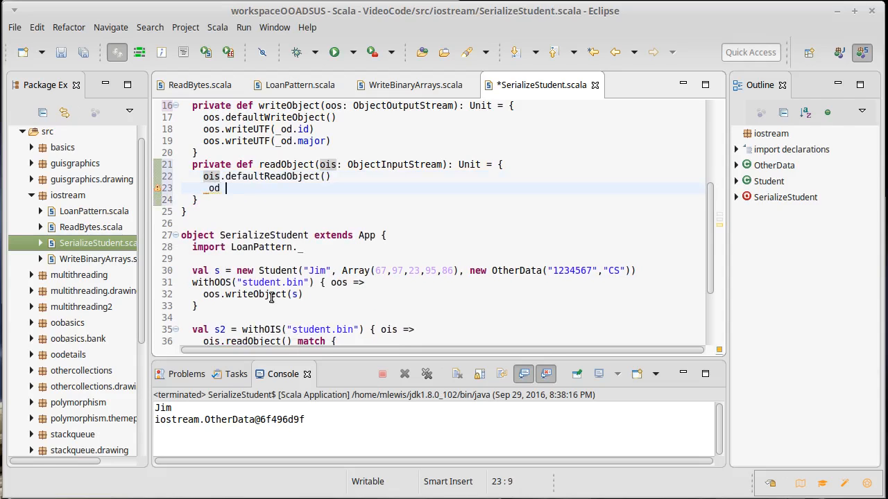
text(= new Othe)
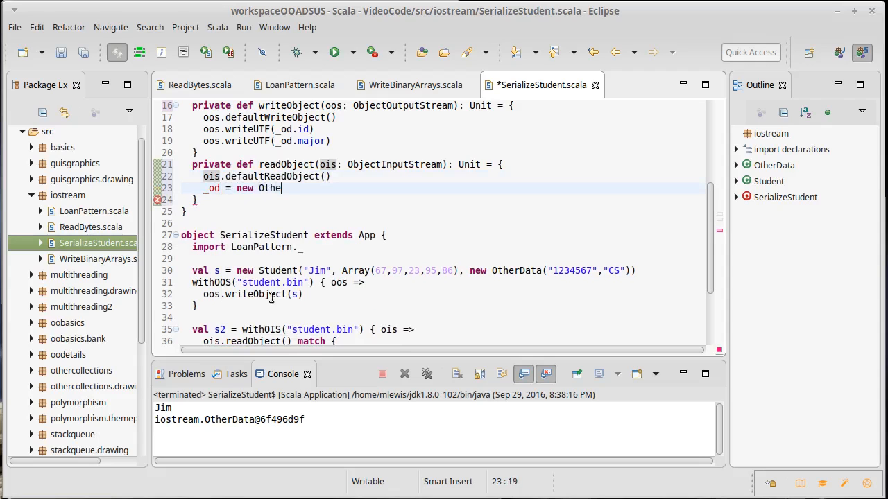
text(rData()
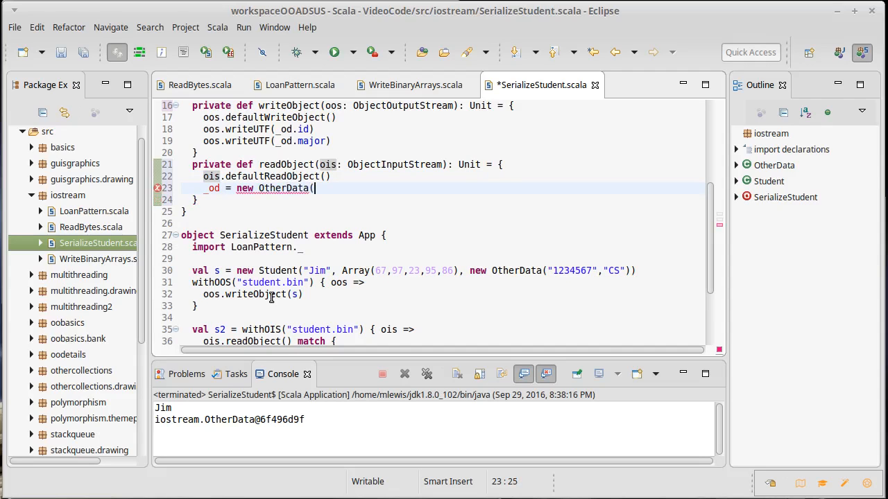
text(ois.)
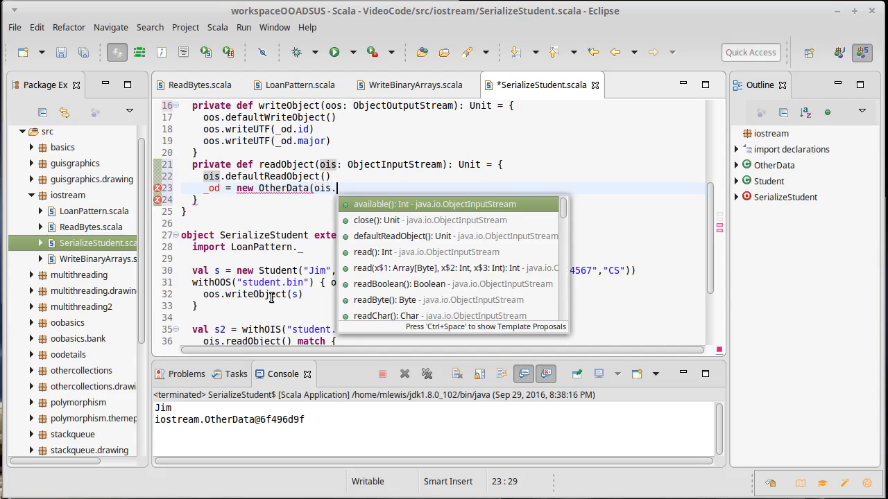
text(readUTF)
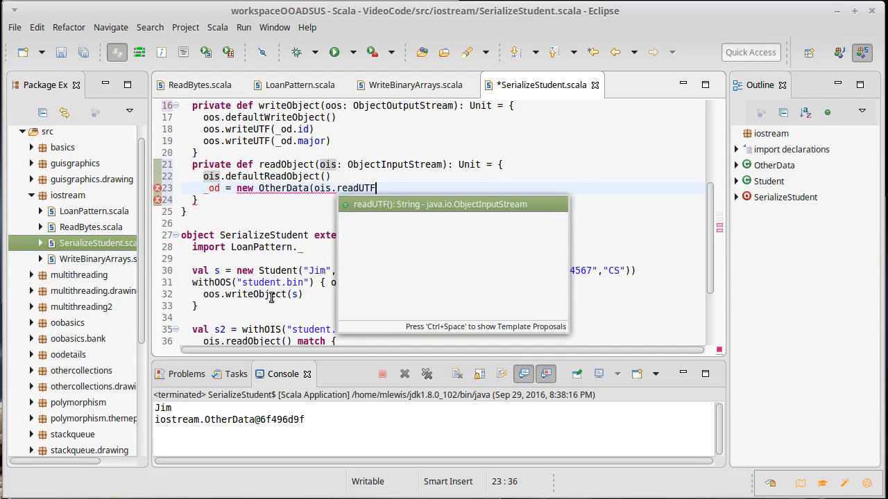
text((),)
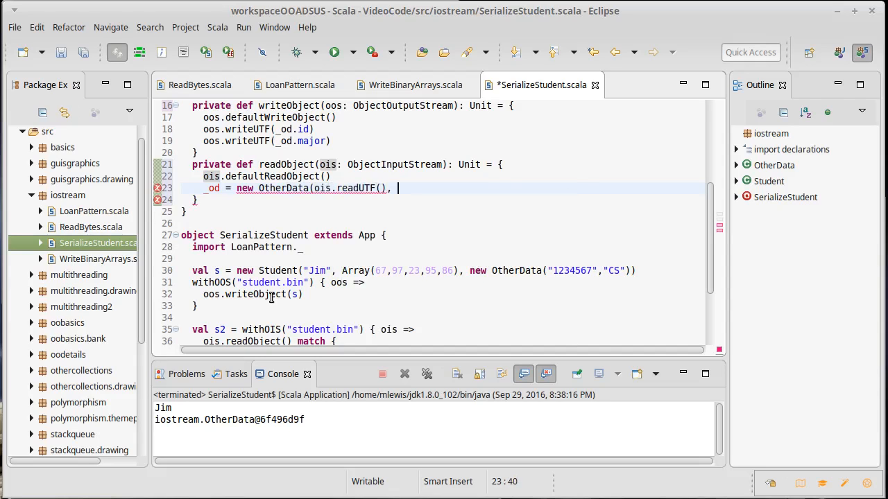
text(ois)
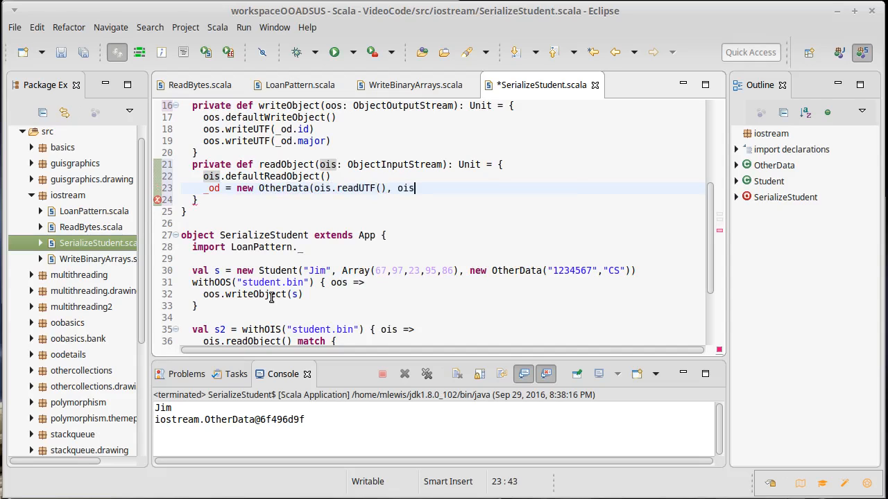
text(.readUTF()))
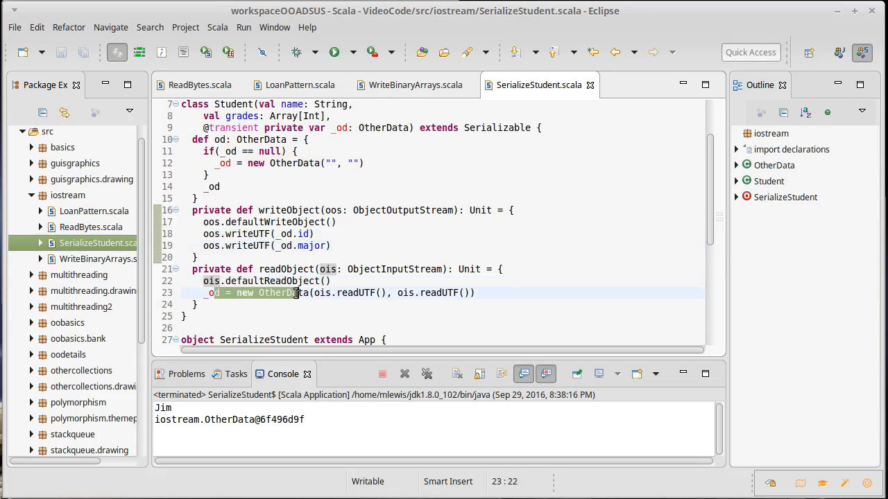
Append .id to println(s2.od) and rerun SerializeStudent, printing Jim and 1234567
scroll(down, 3)
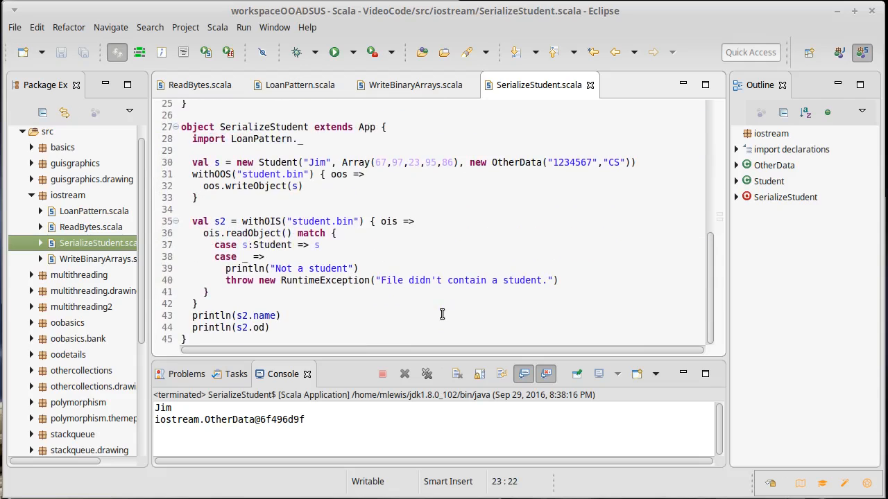
click(333, 327)
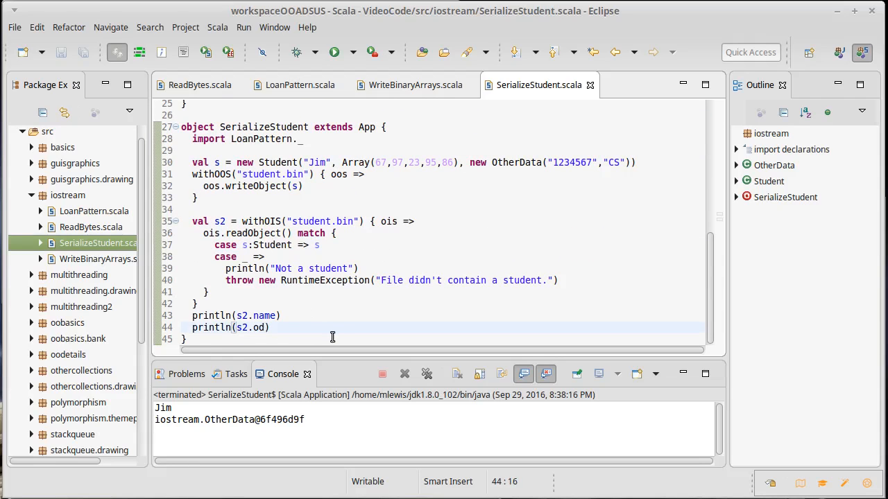
text(.id)
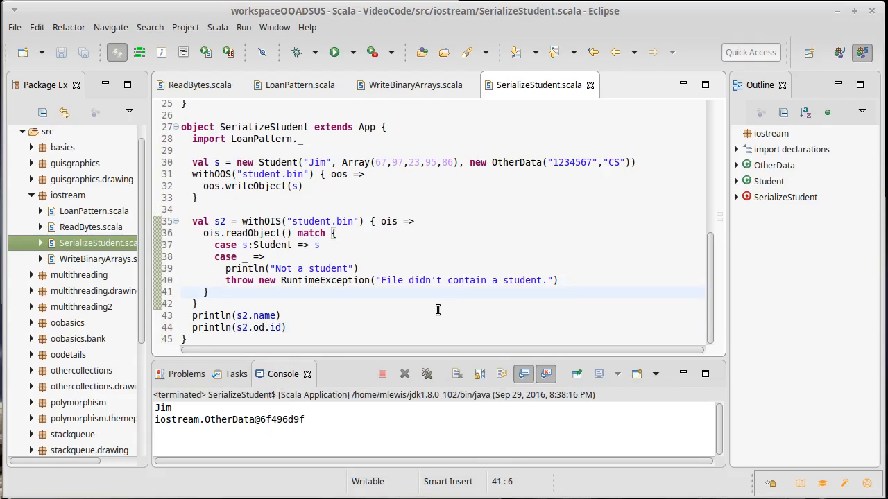
click(336, 53)
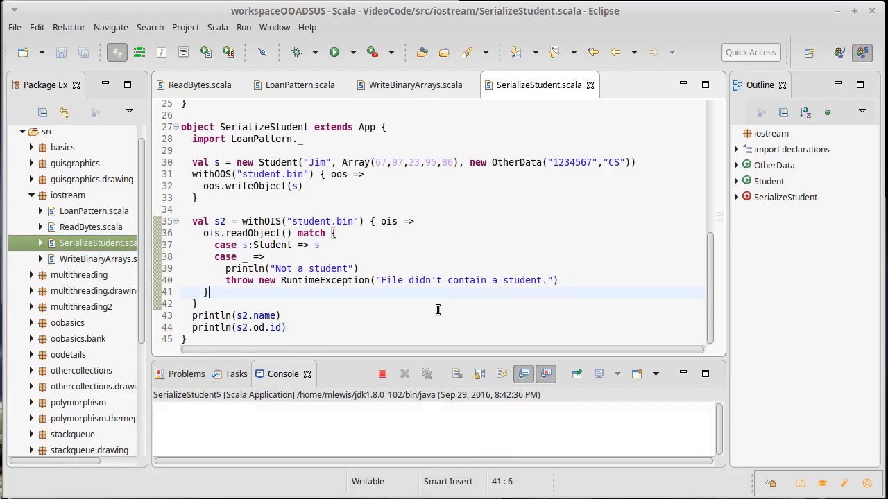
click(333, 52)
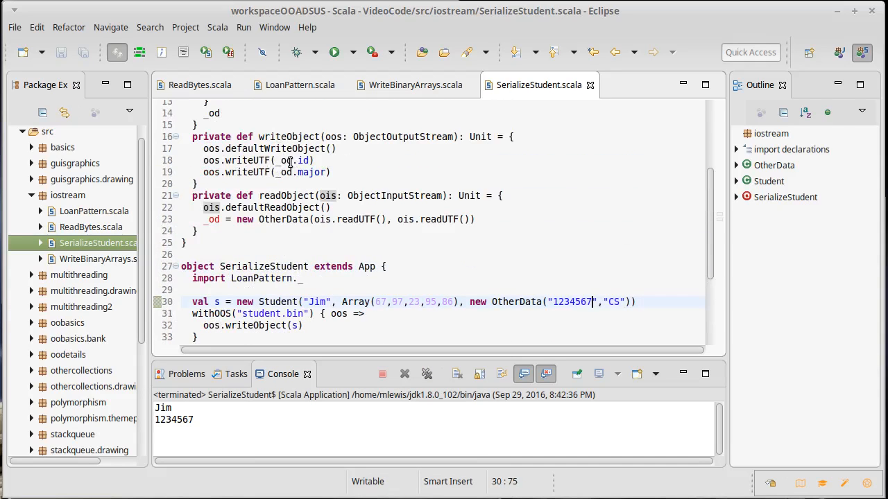
mouse_move(344, 219)
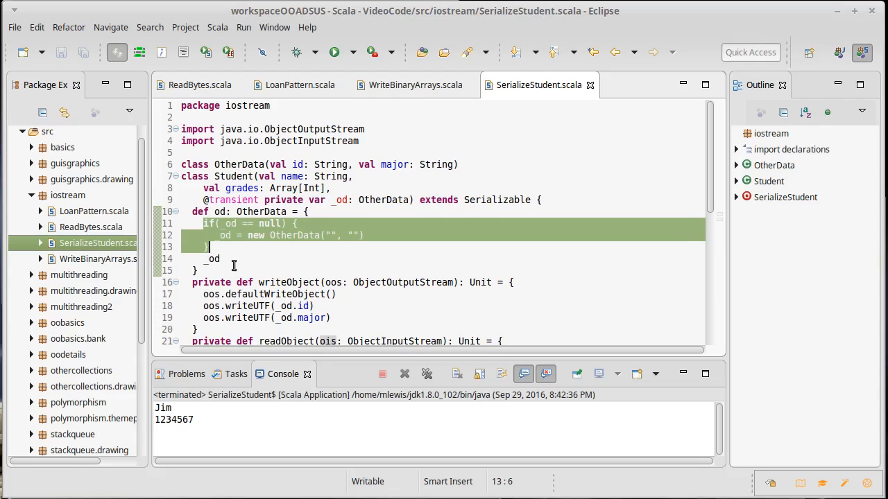
mouse_move(255, 256)
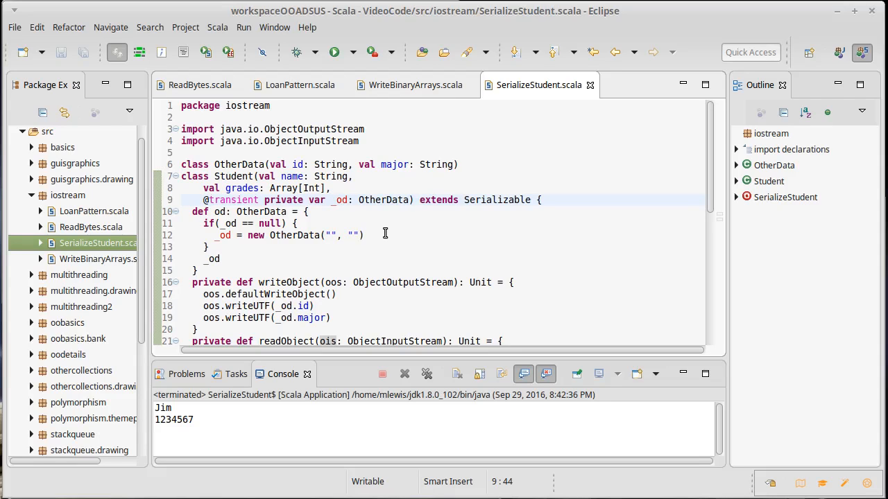
scroll(down, 3)
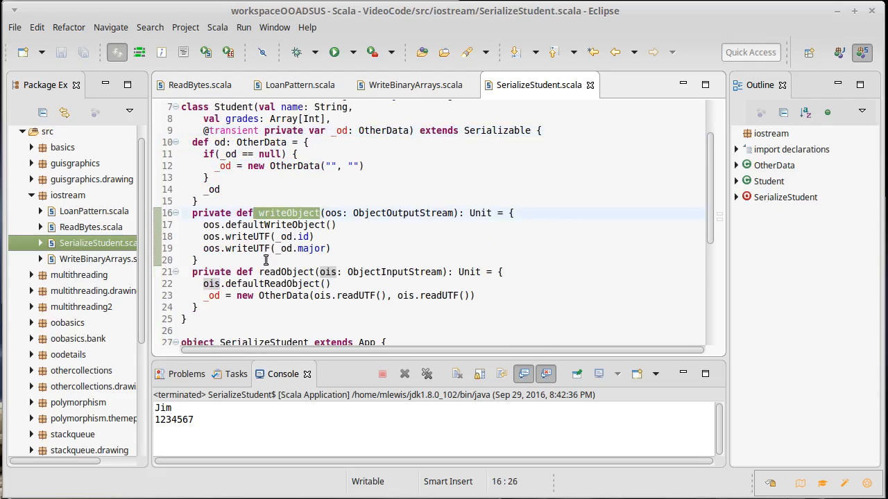
click(316, 271)
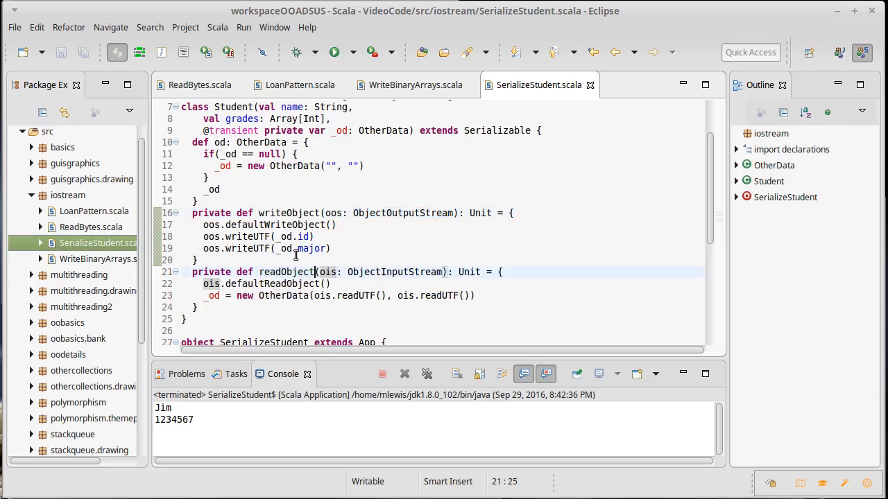
mouse_move(535, 308)
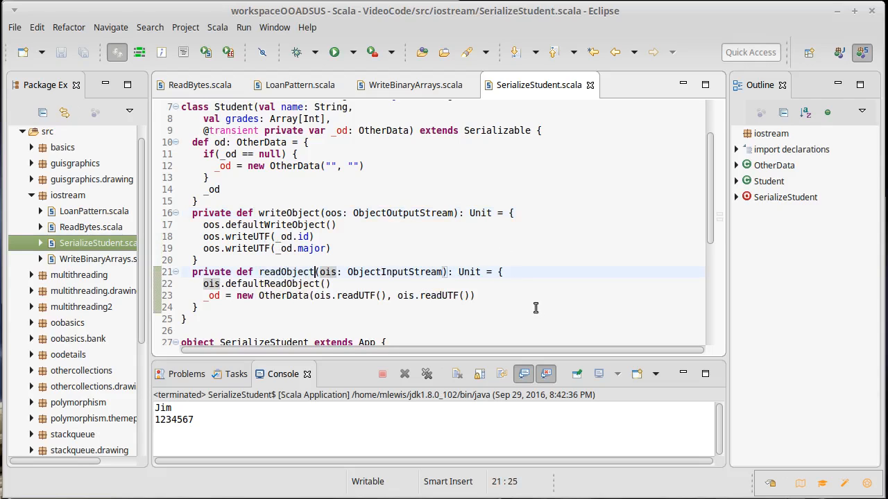